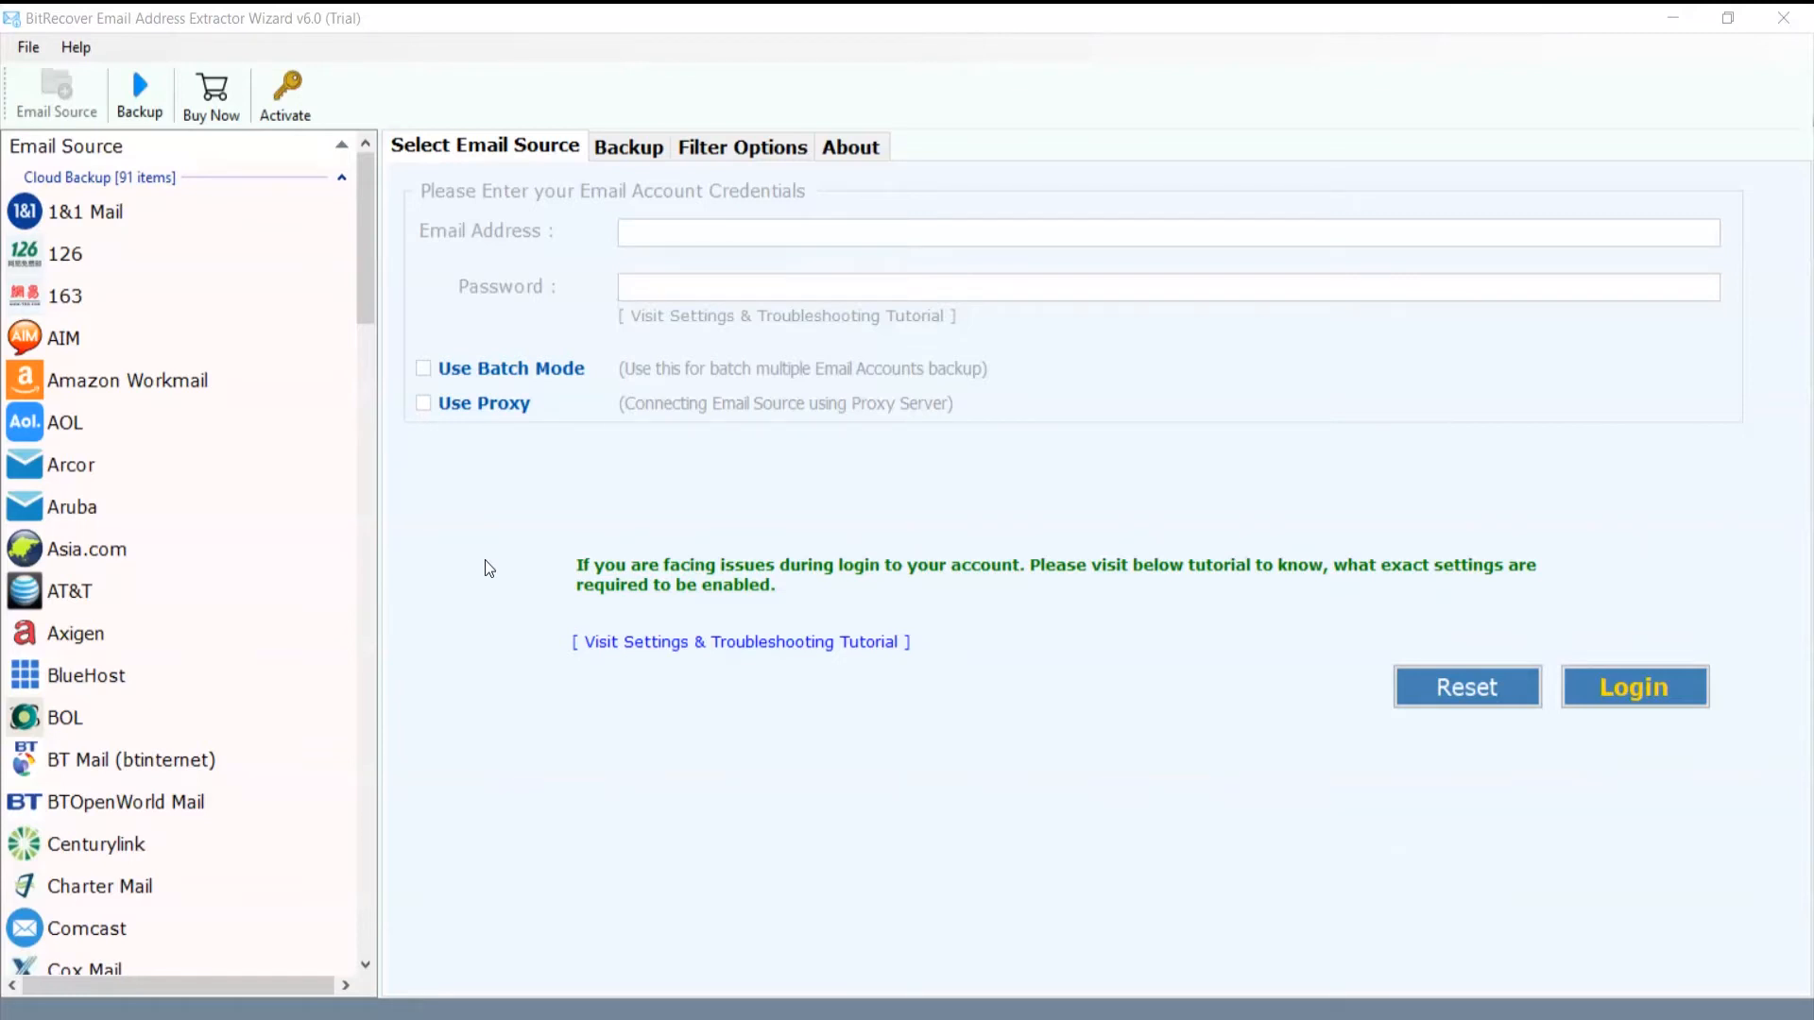
# Select Gmail as the source and enter the 'jhonsmi…' address and its password.
pyautogui.scroll(-3)
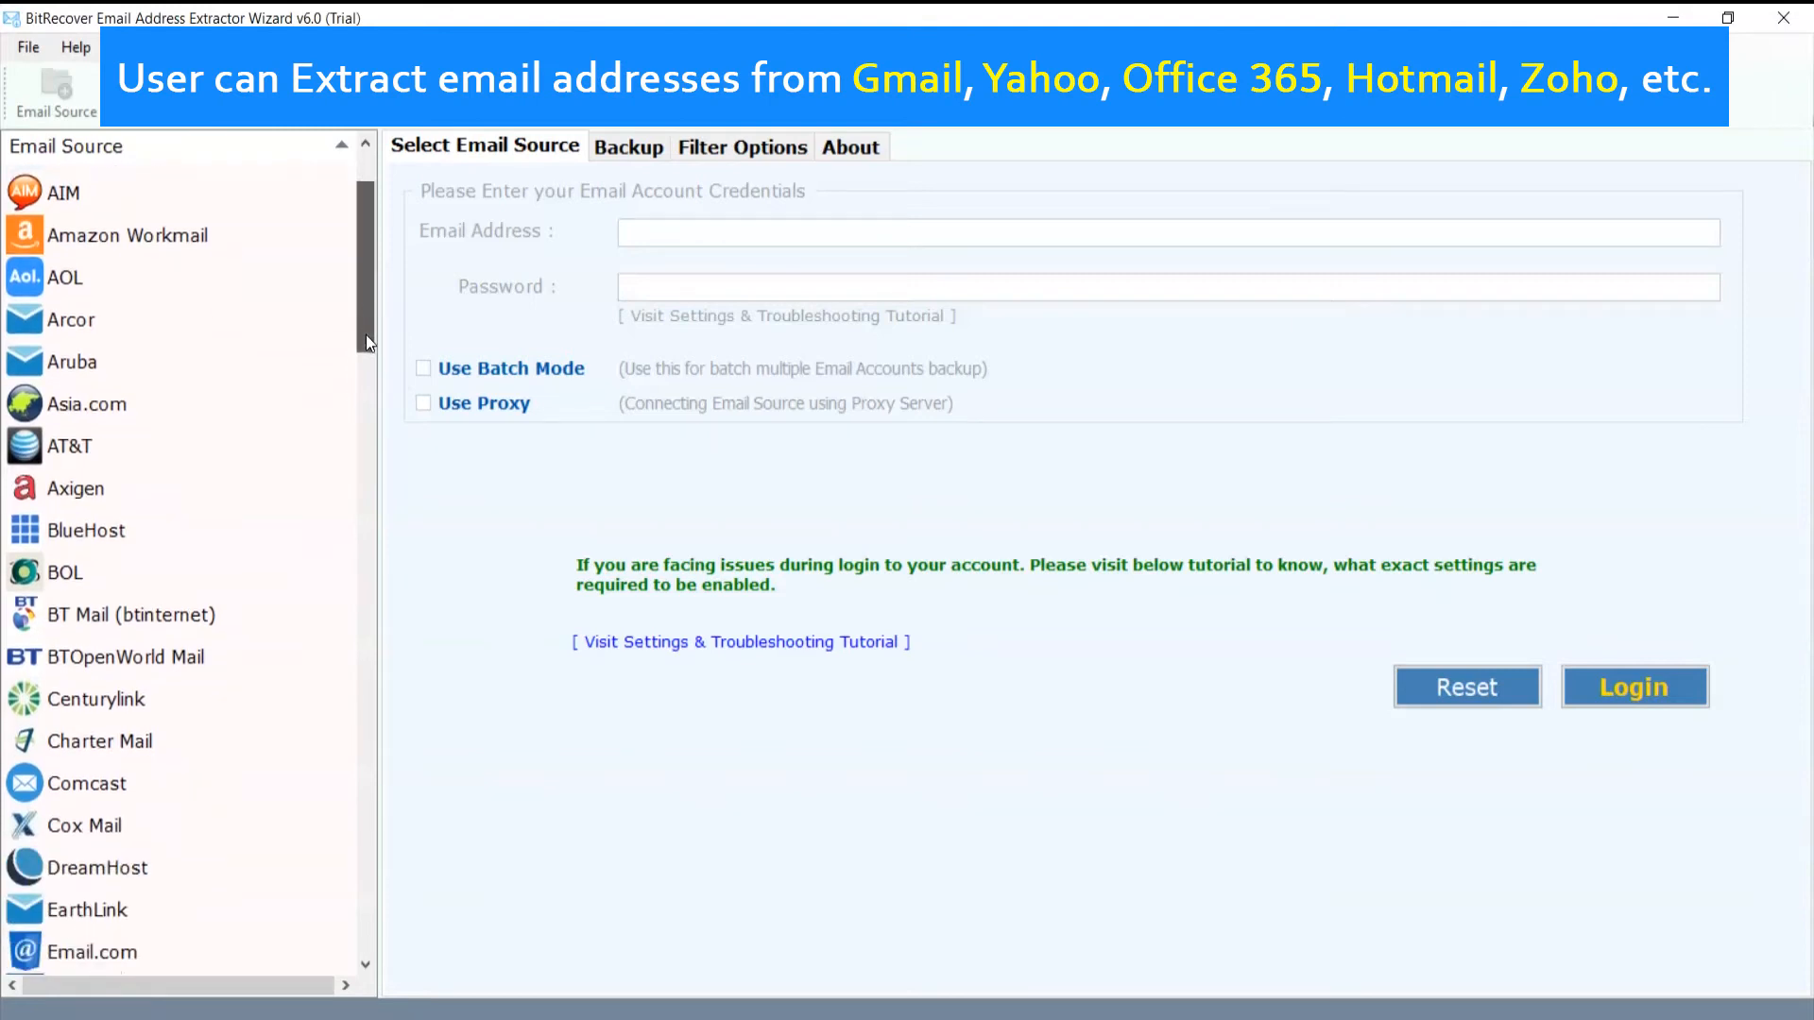
pyautogui.scroll(-3)
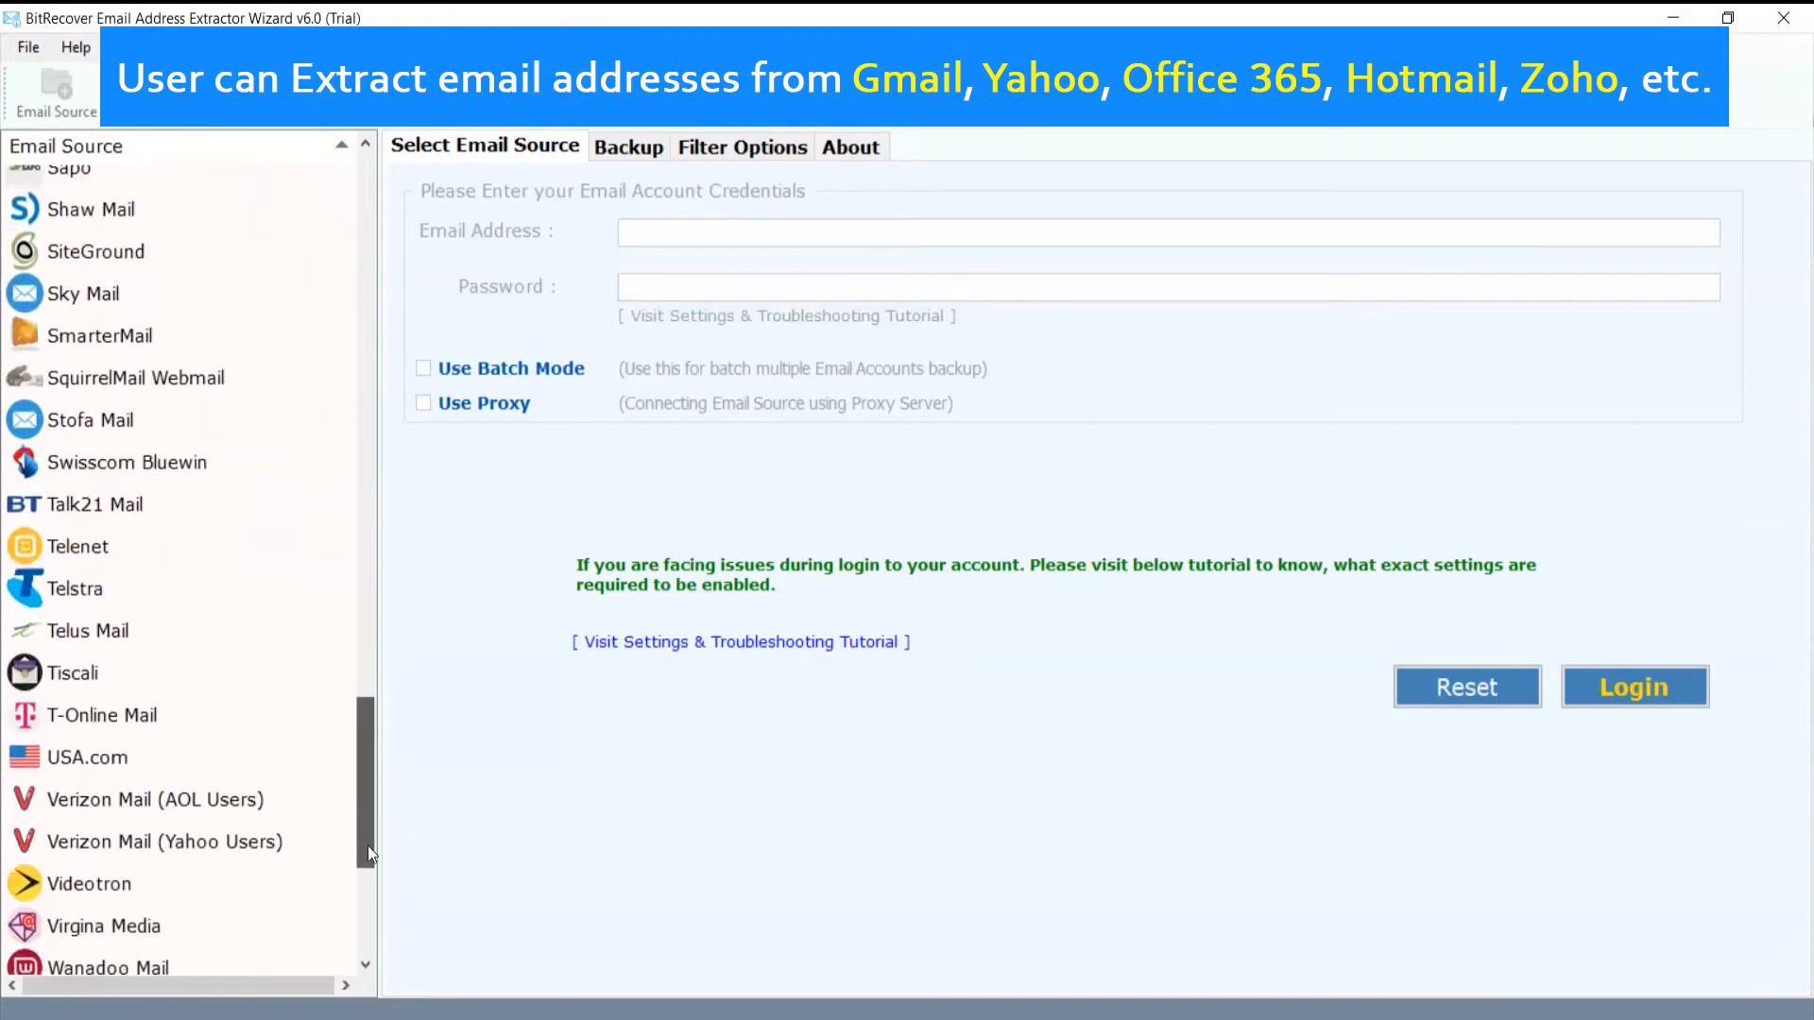
pyautogui.scroll(3)
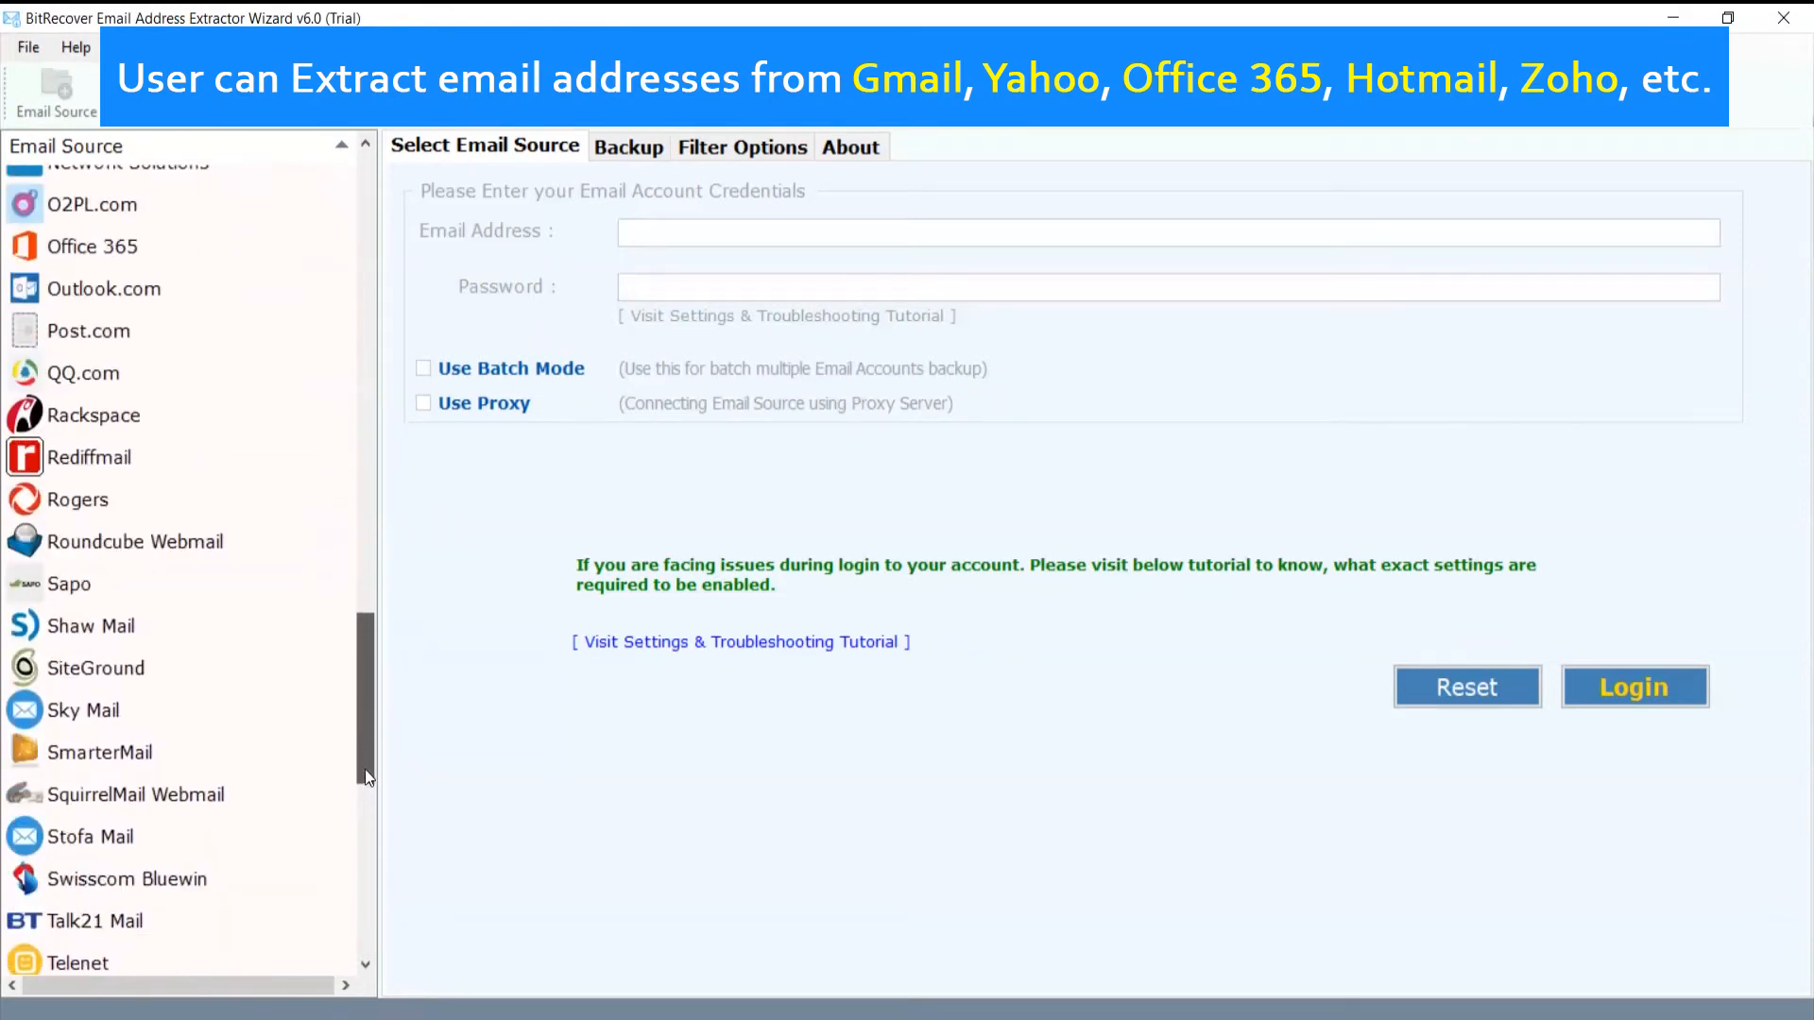
pyautogui.scroll(3)
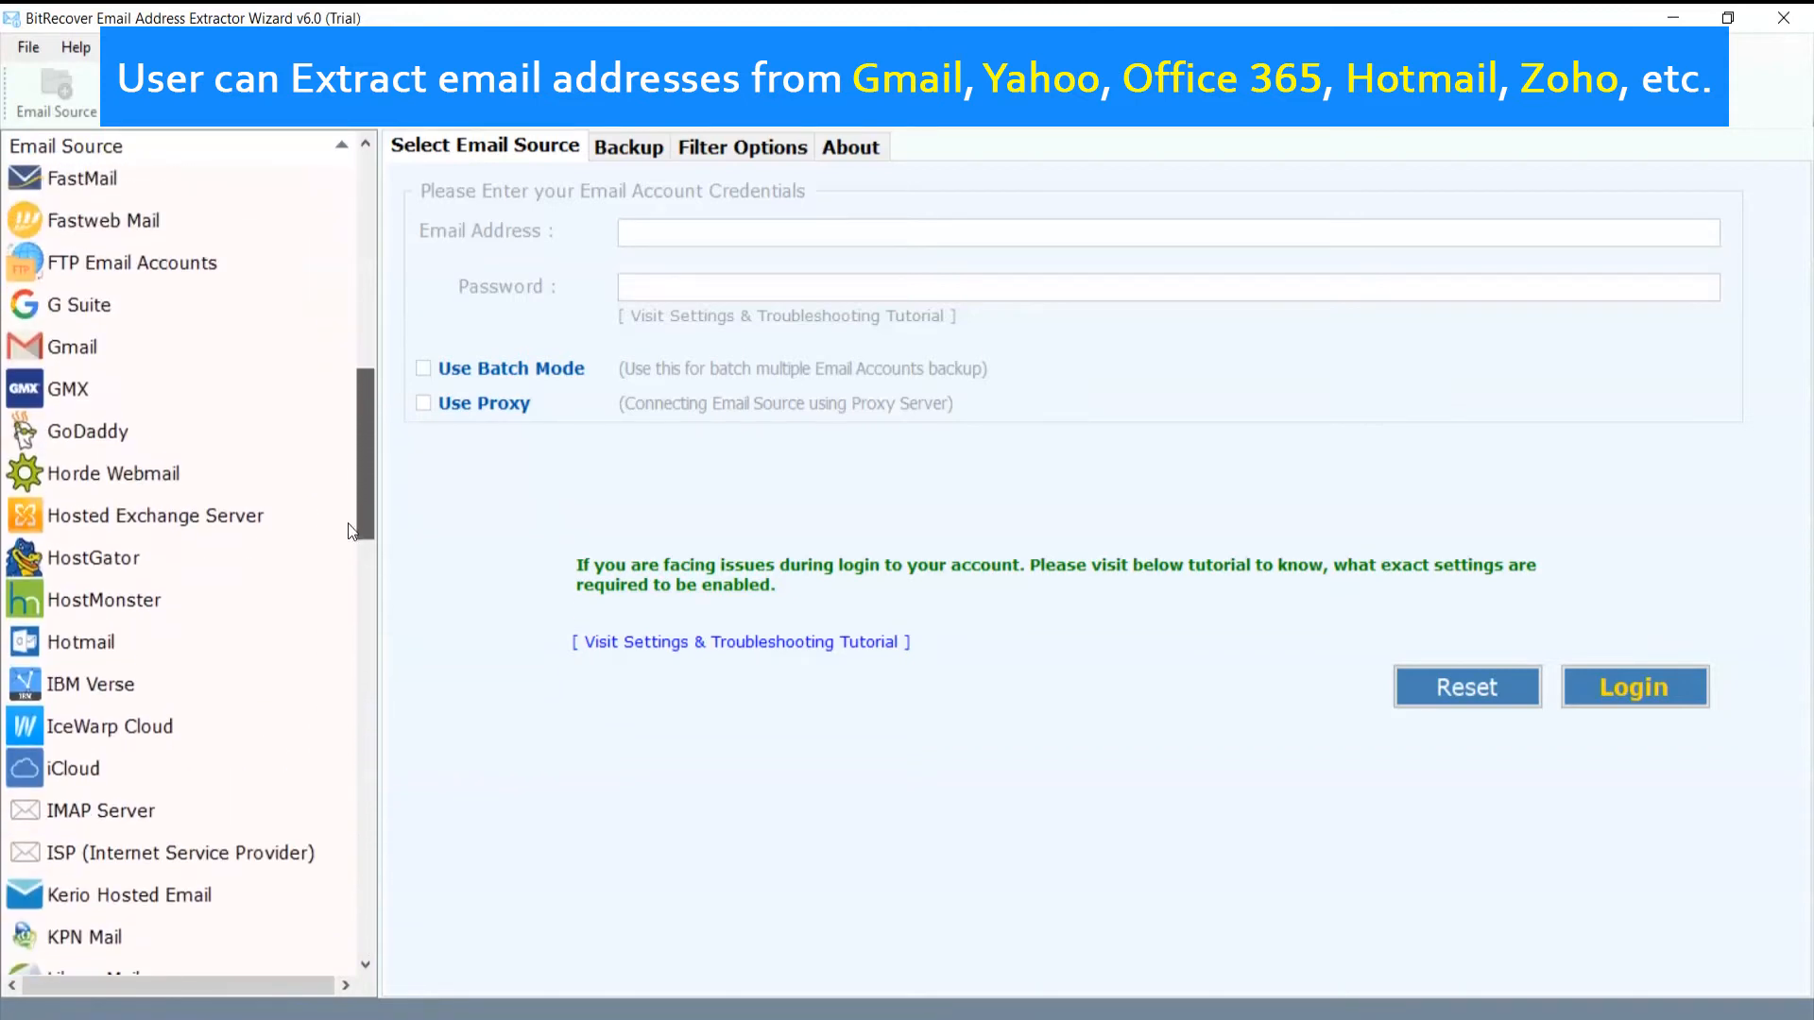
pyautogui.scroll(3)
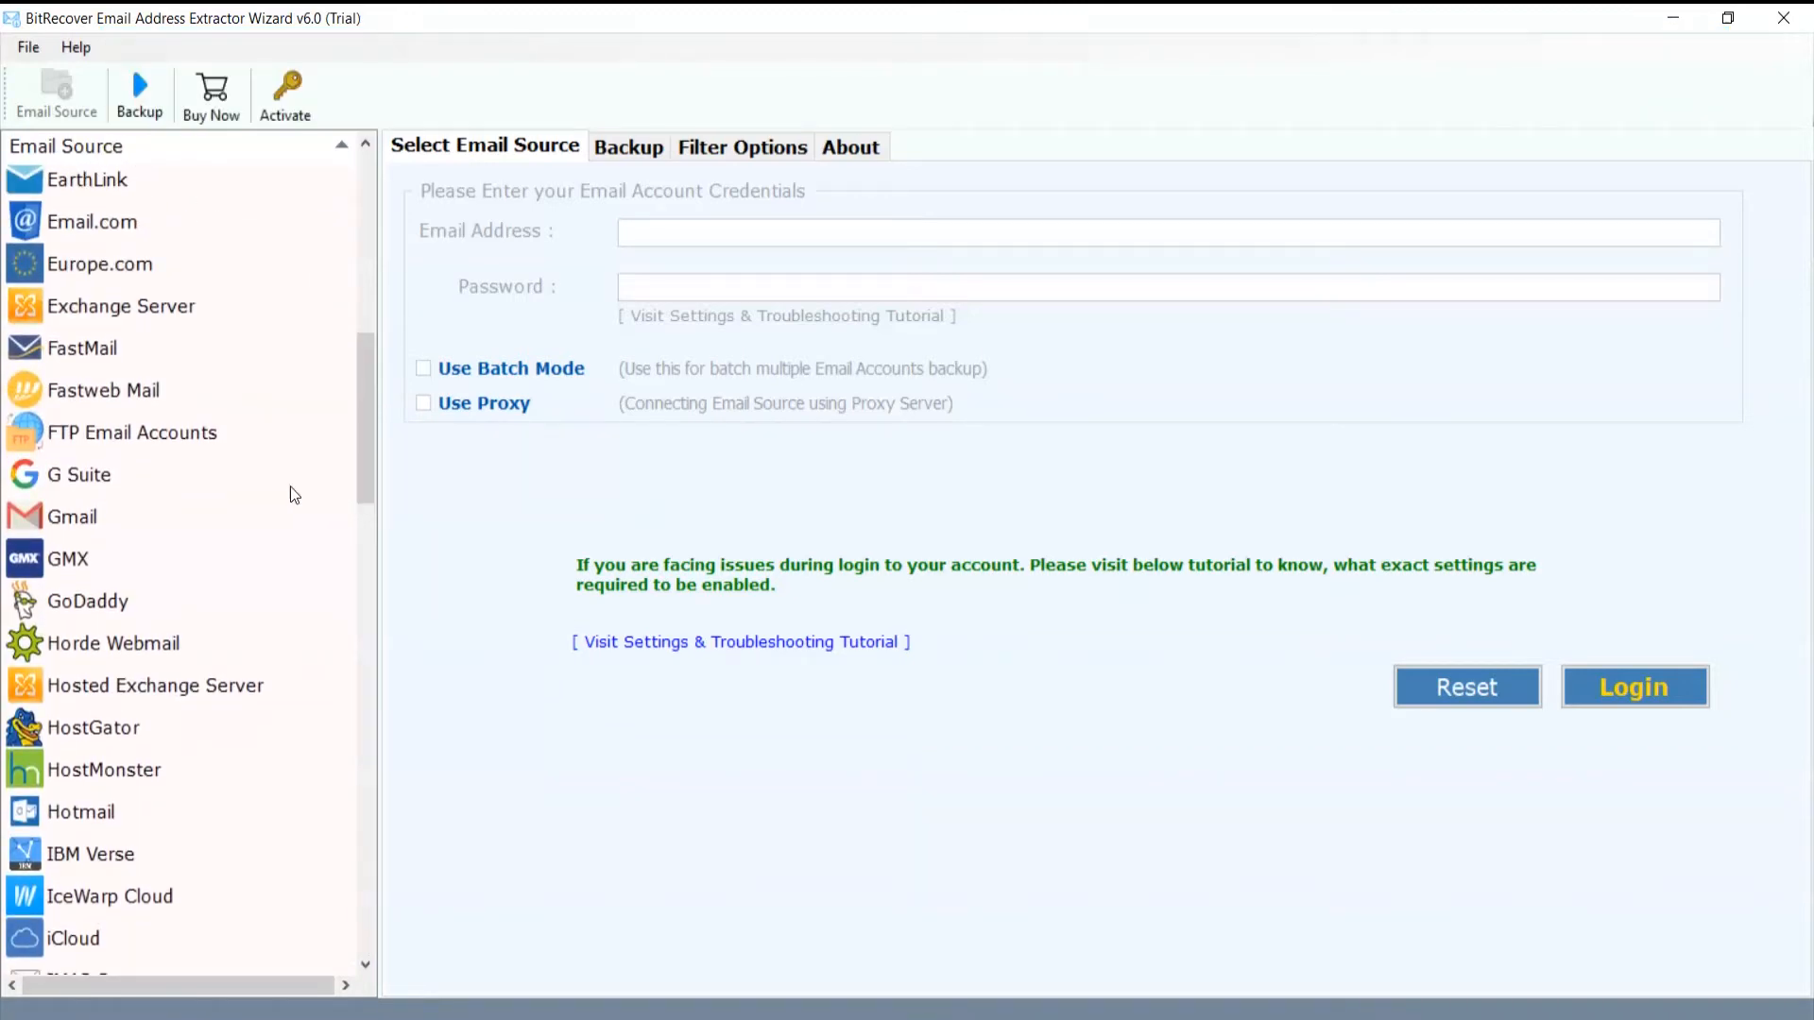
pyautogui.click(72, 516)
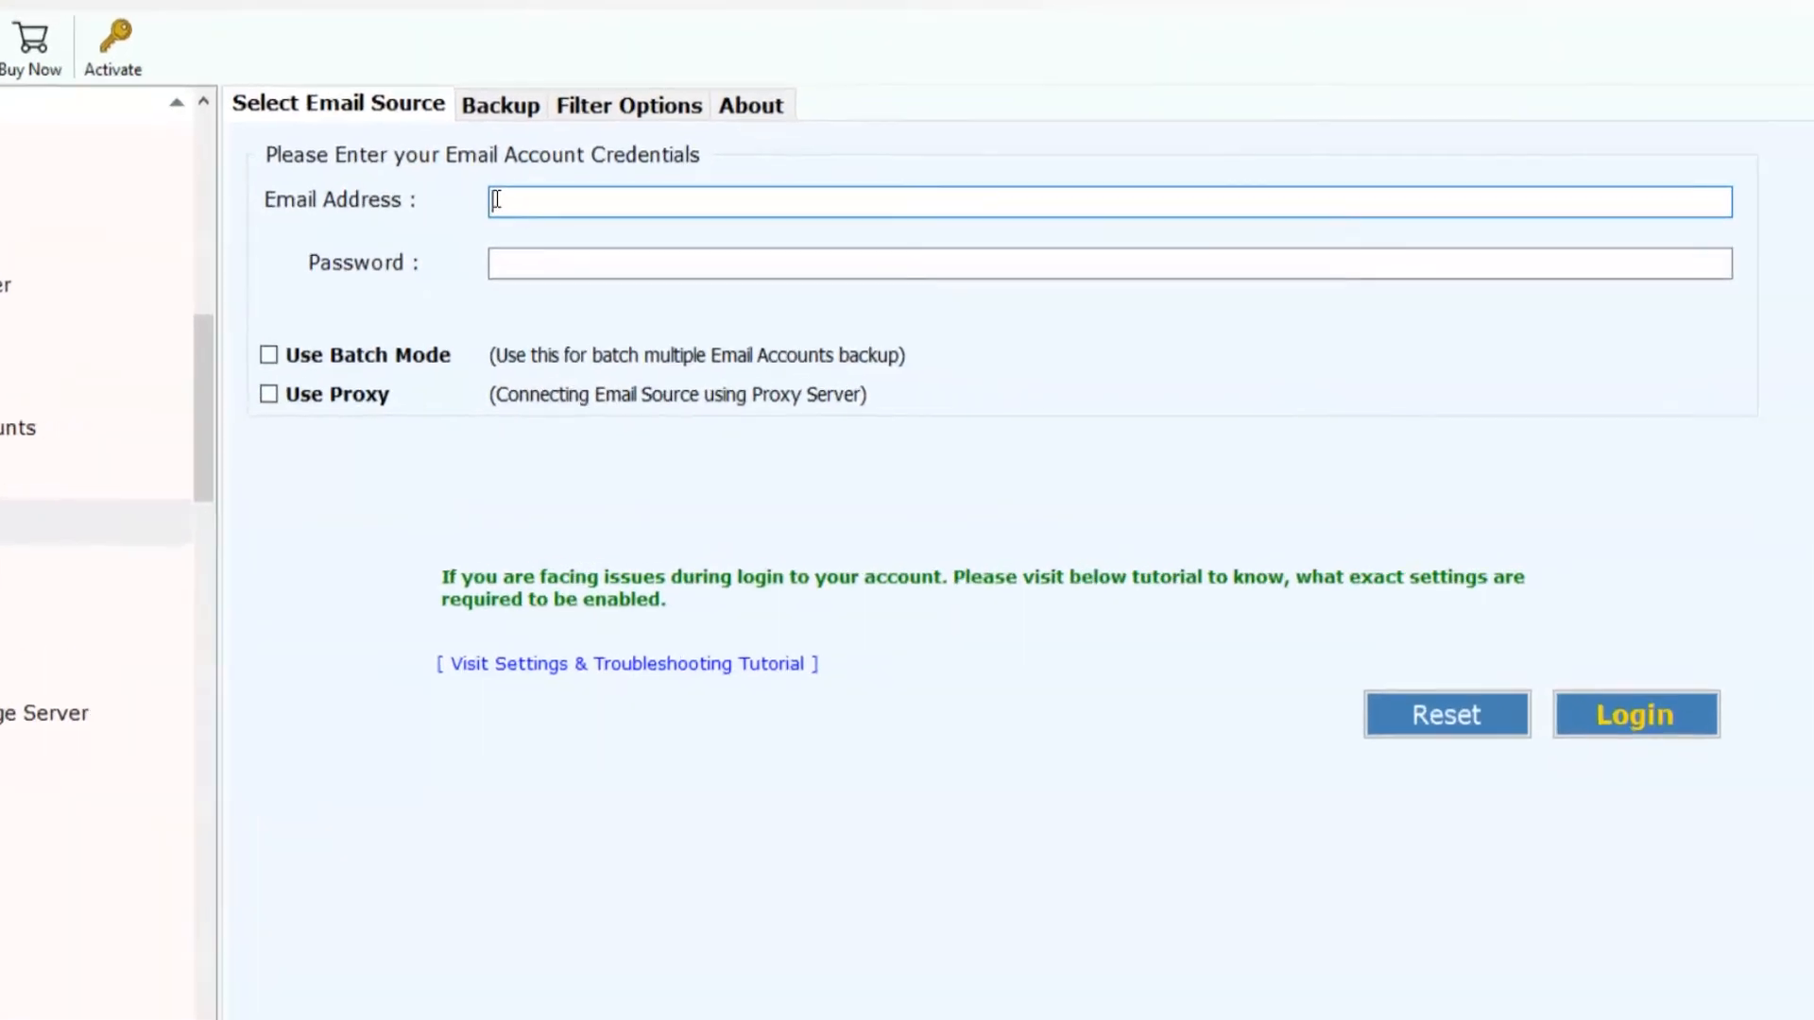
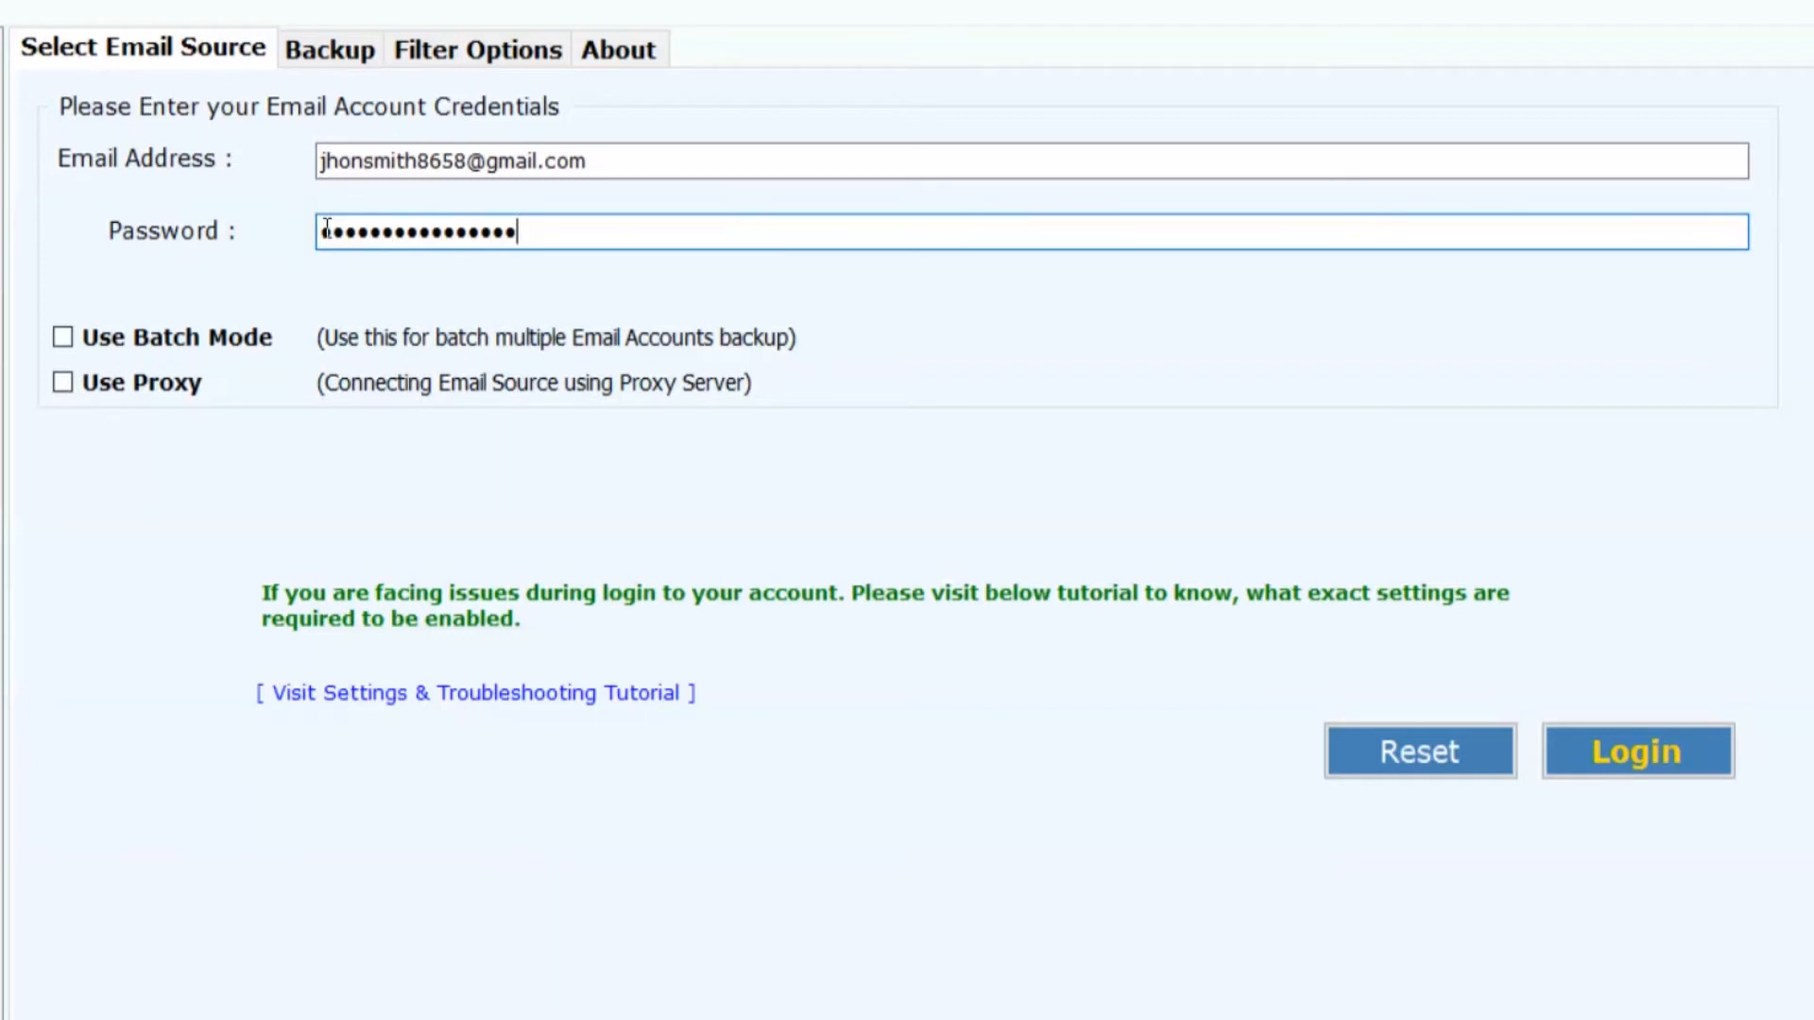
pyautogui.click(62, 337)
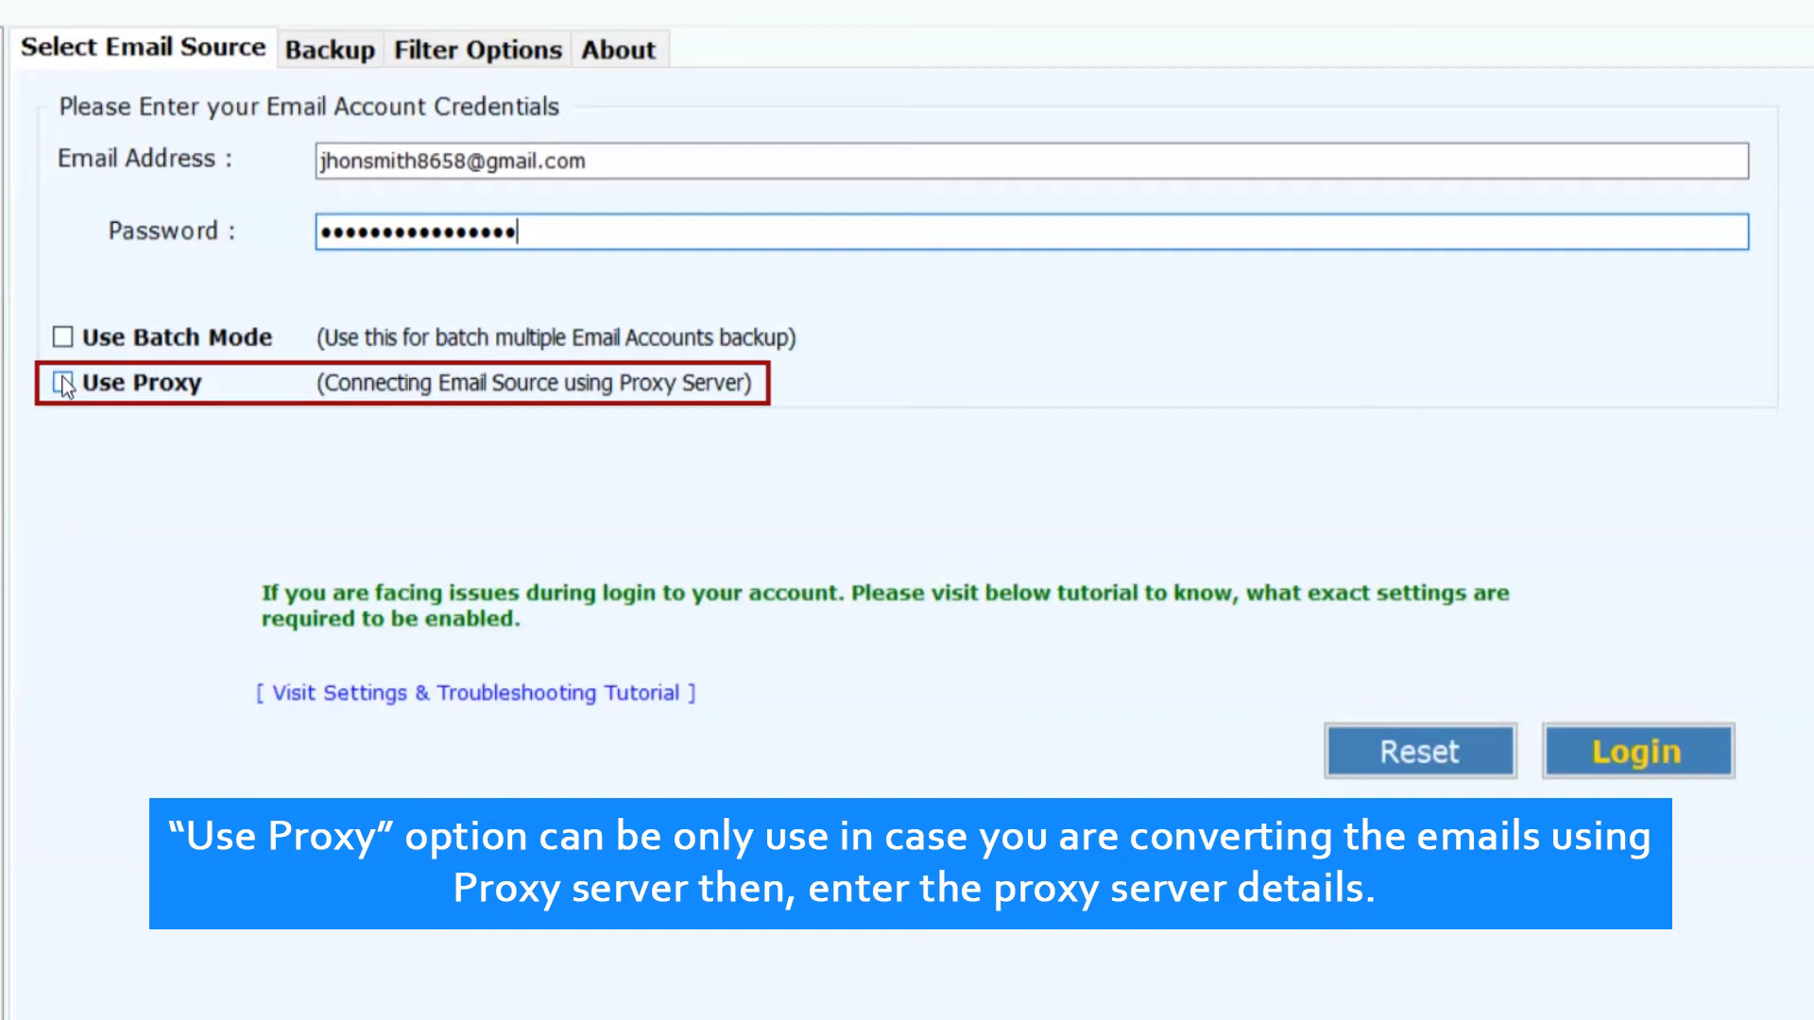
pyautogui.moveTo(1547, 682)
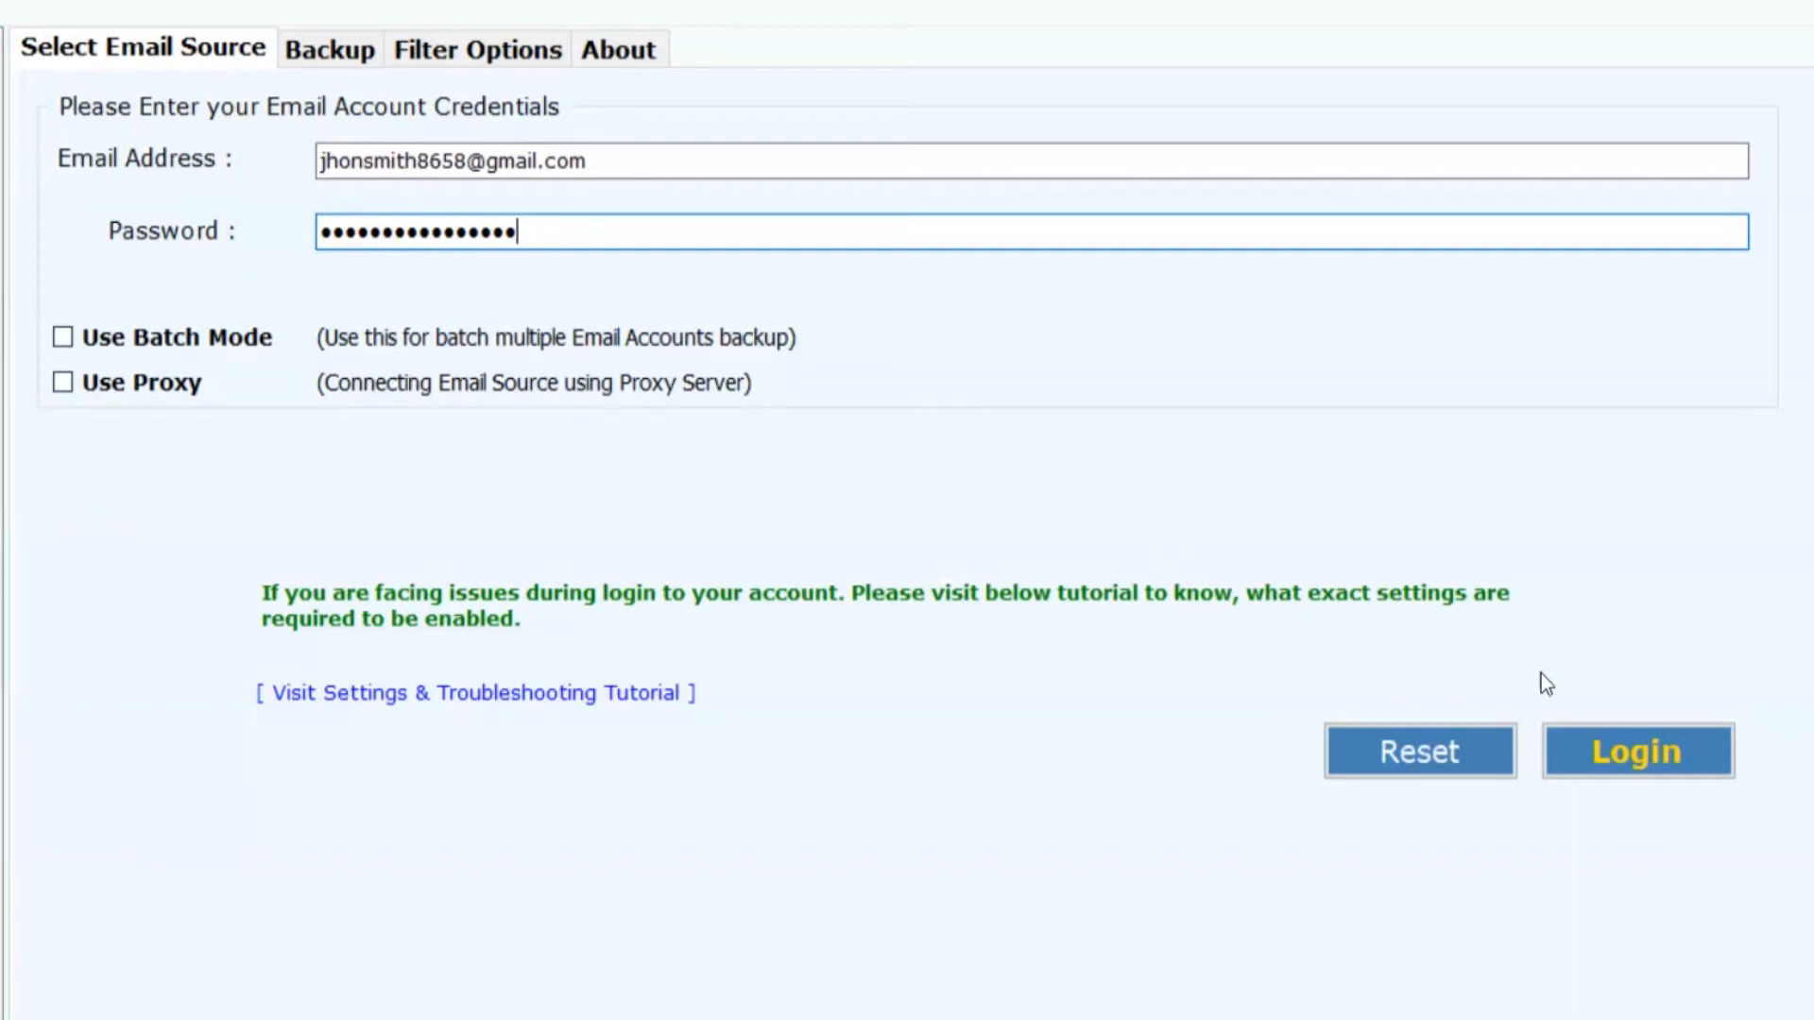
# Log in to the Gmail account and tick INBOX for extraction.
pyautogui.click(1635, 751)
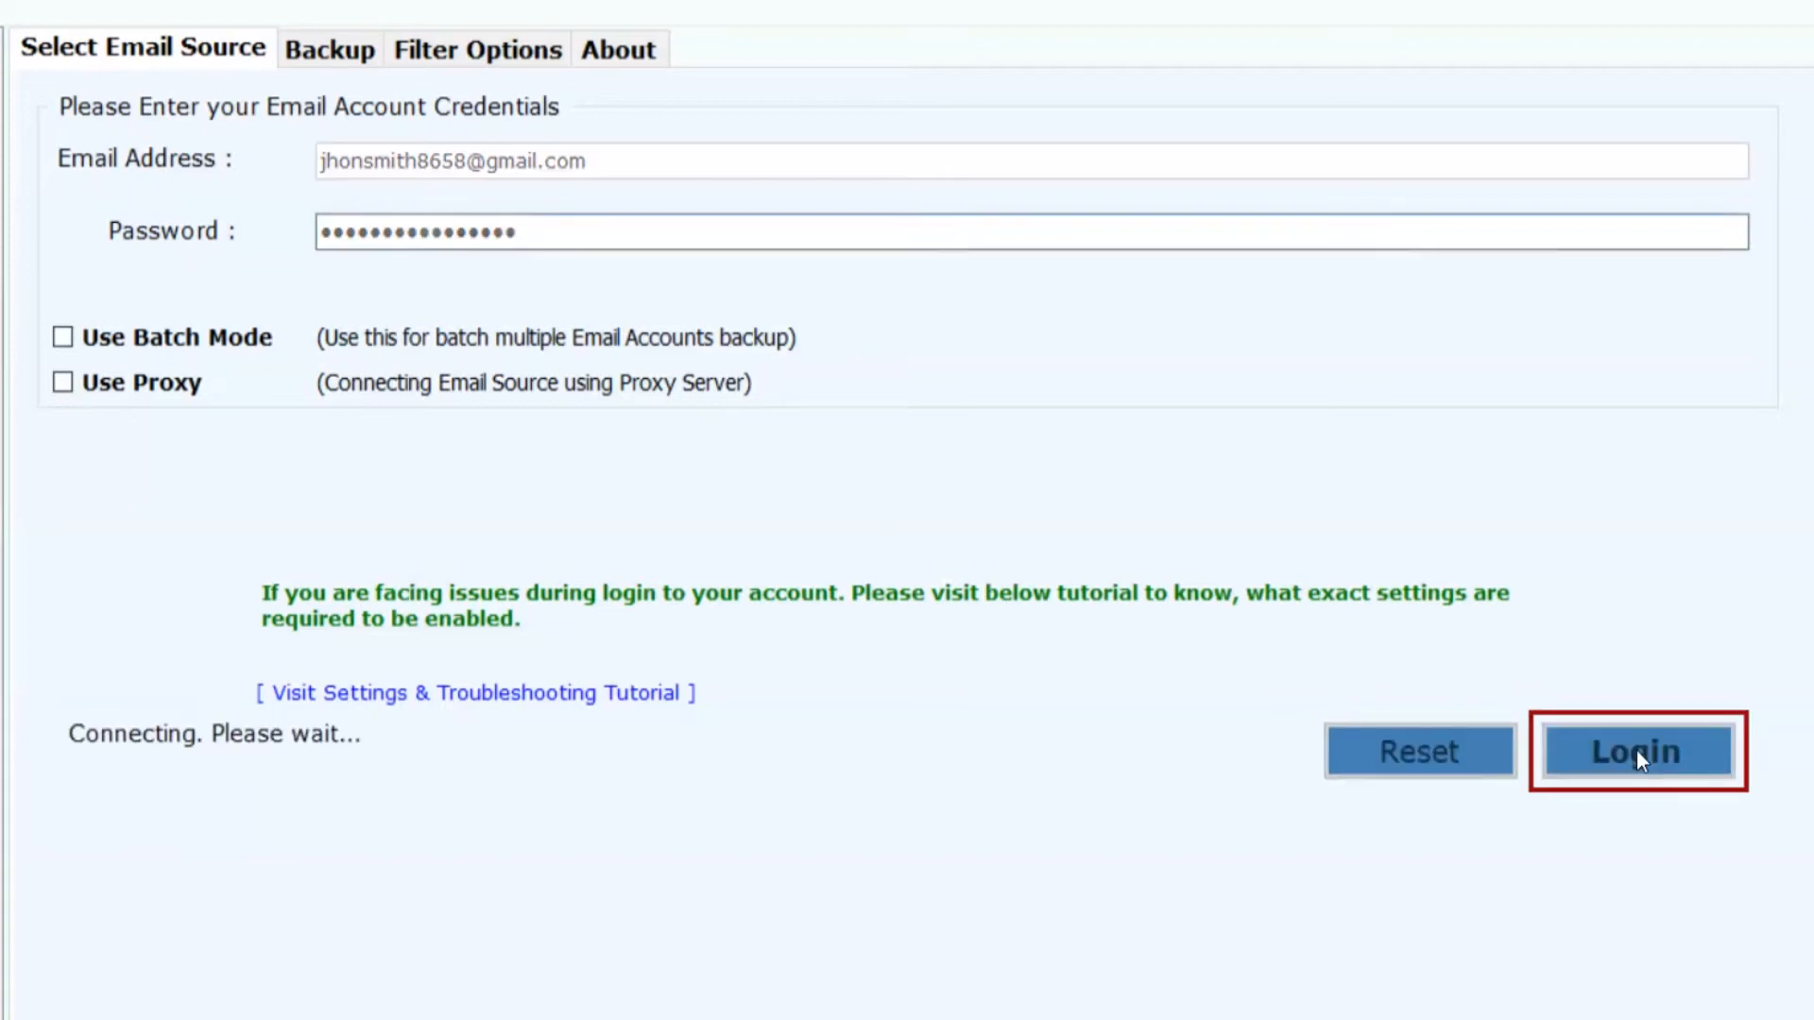
pyautogui.click(1634, 751)
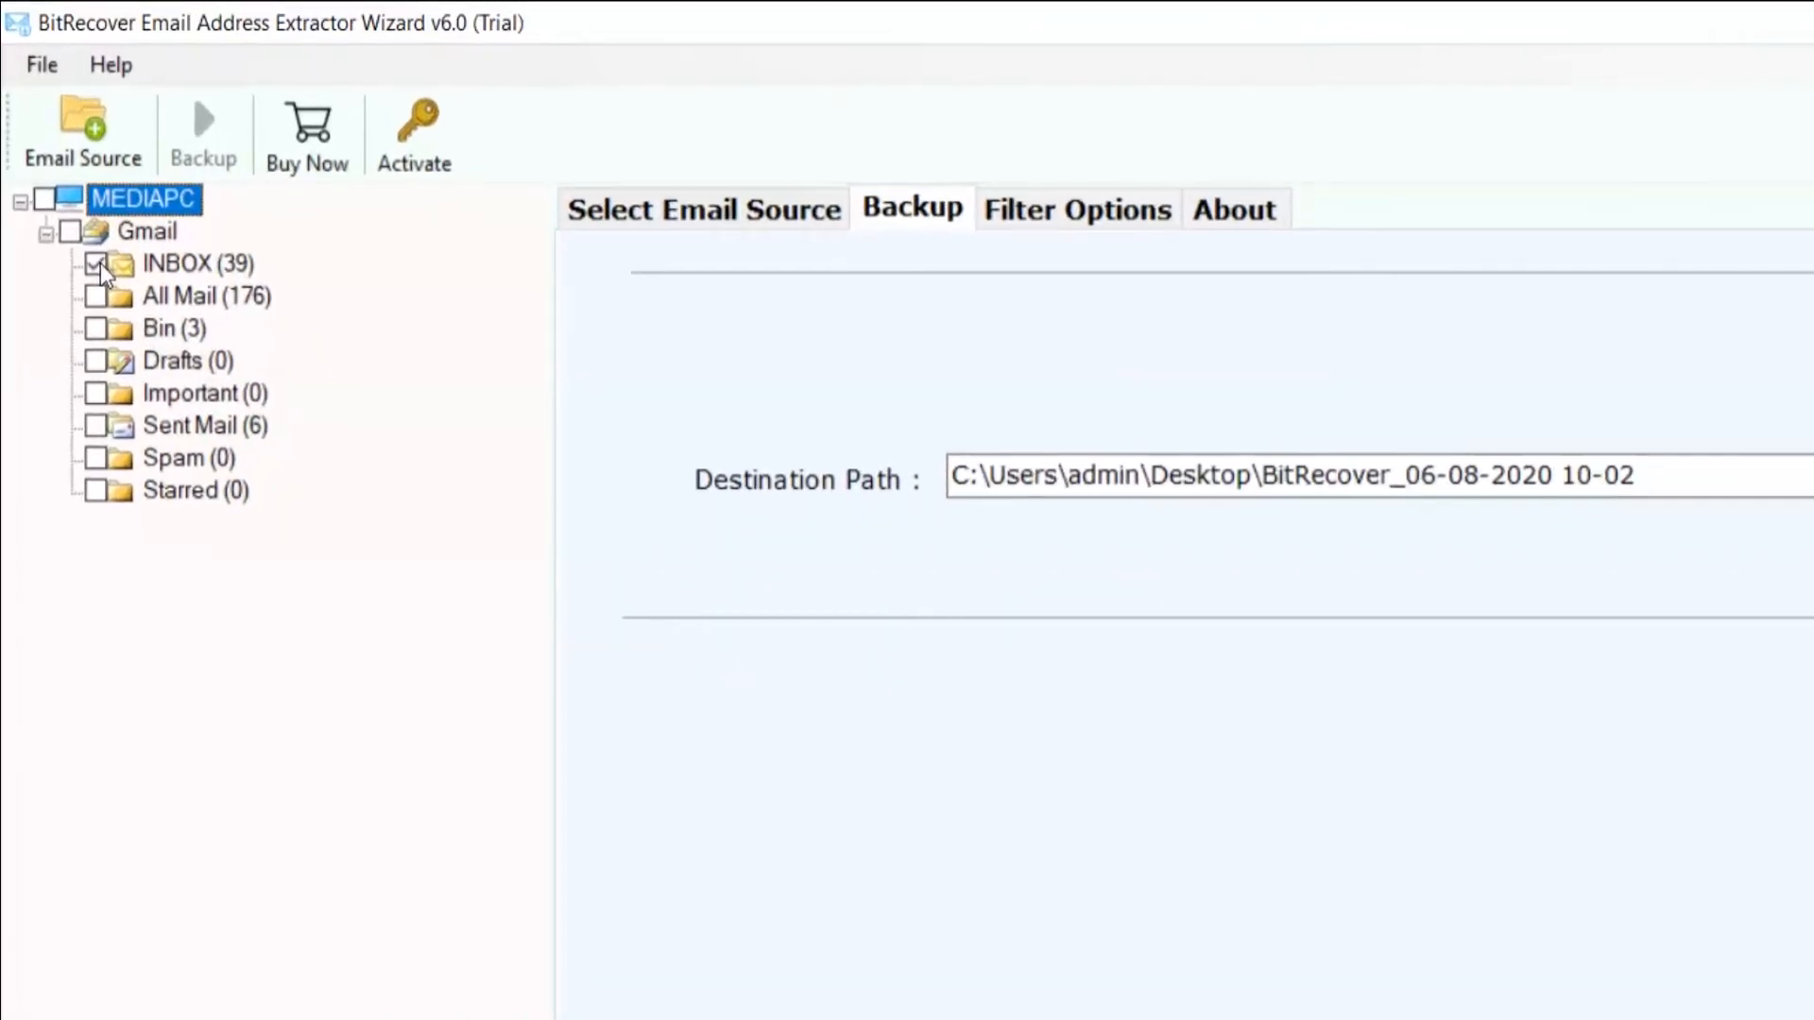
# Tick All Mail and set the destination to the Output folder on drive C.
pyautogui.click(97, 296)
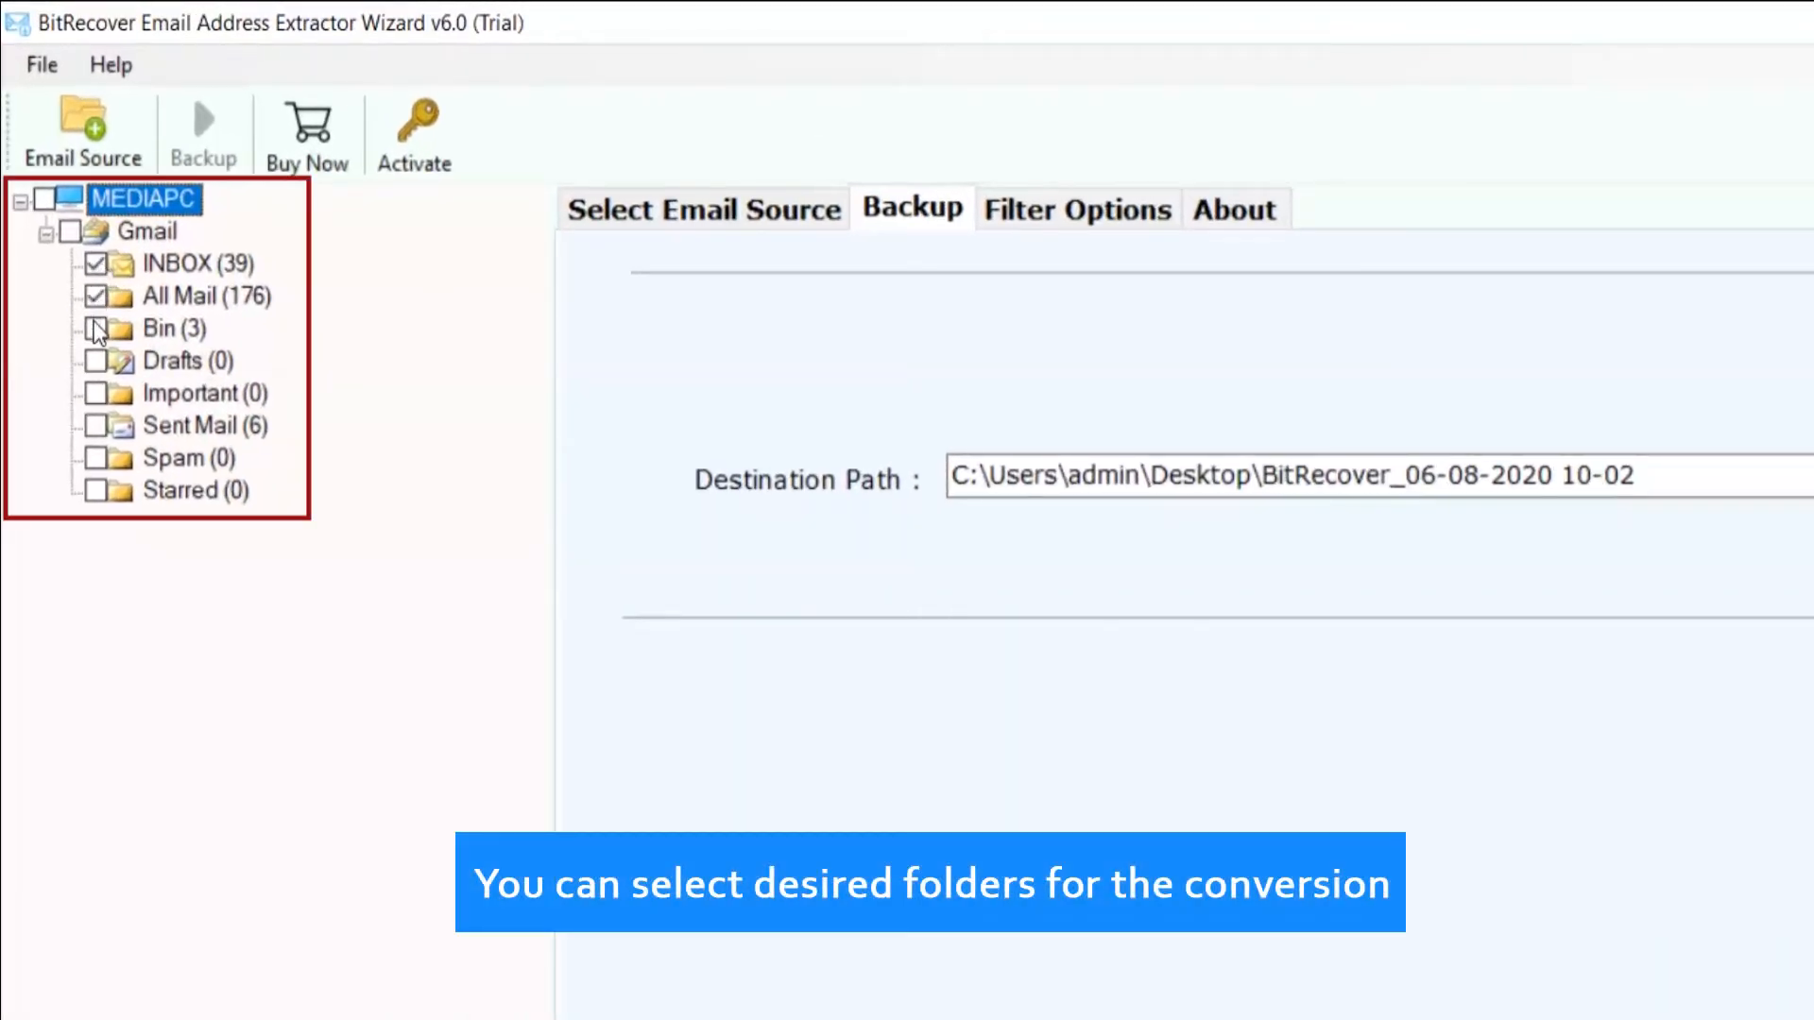
pyautogui.click(97, 329)
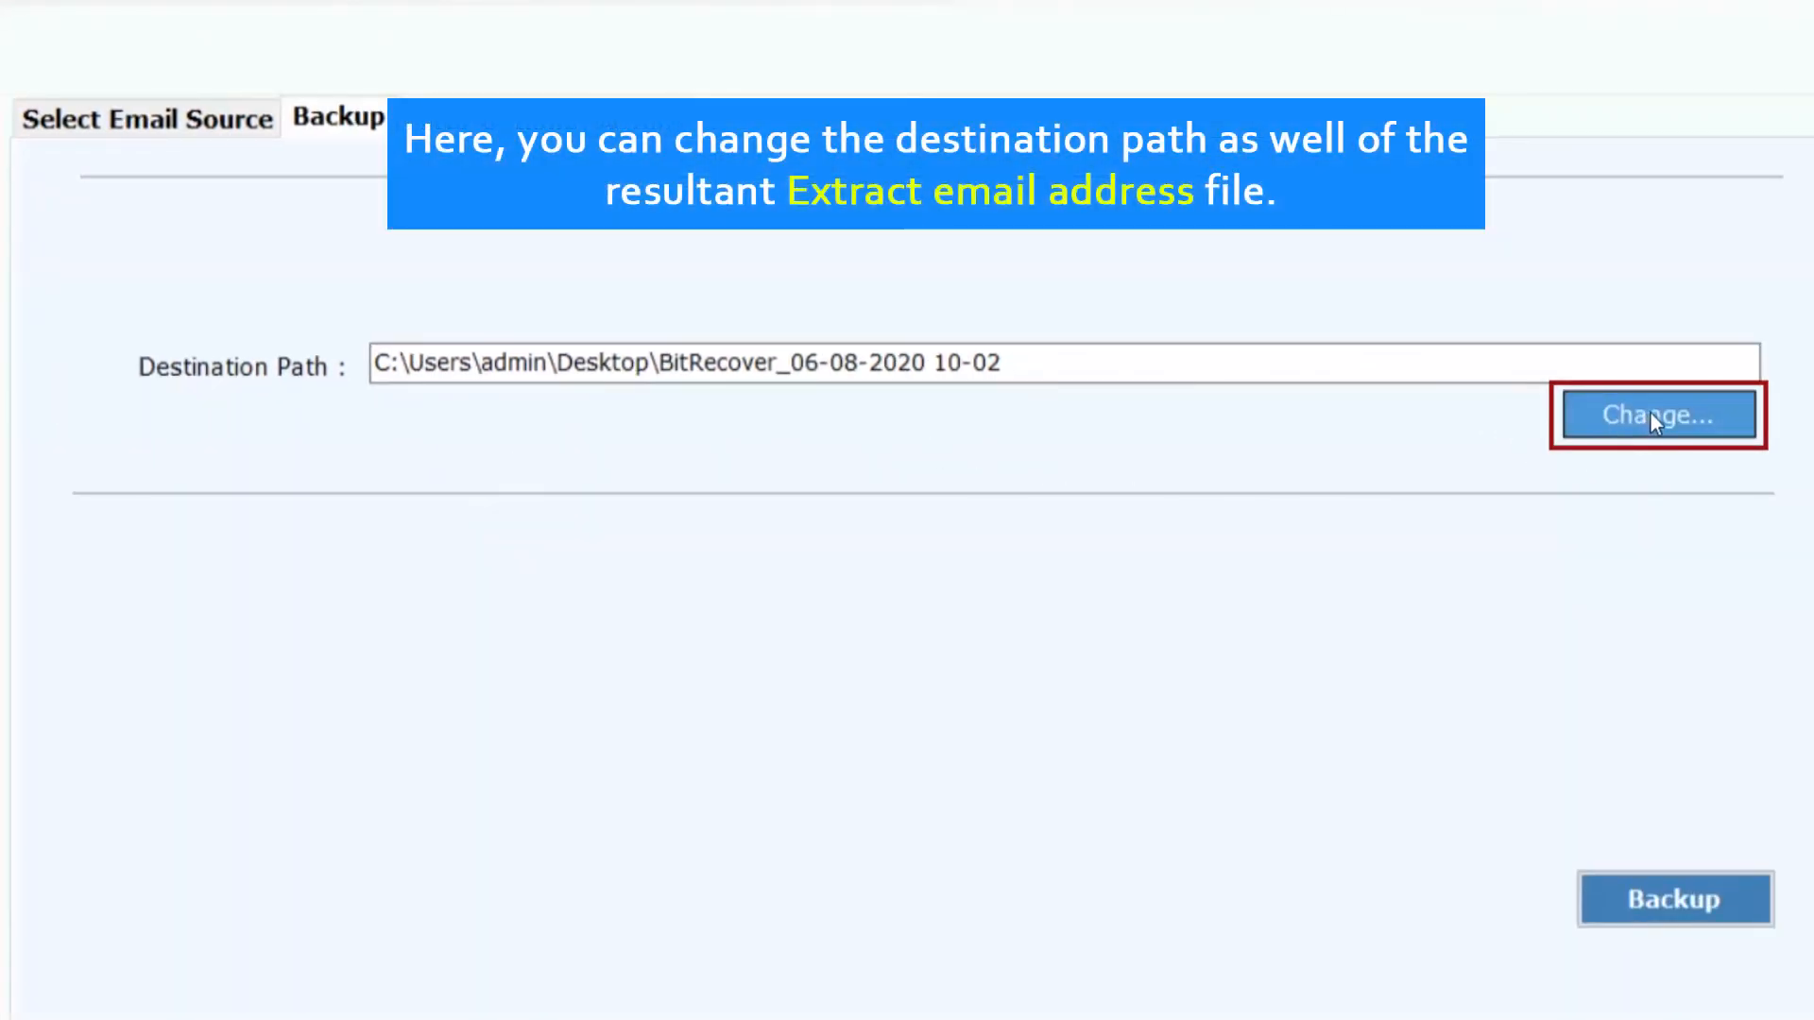
pyautogui.click(1656, 415)
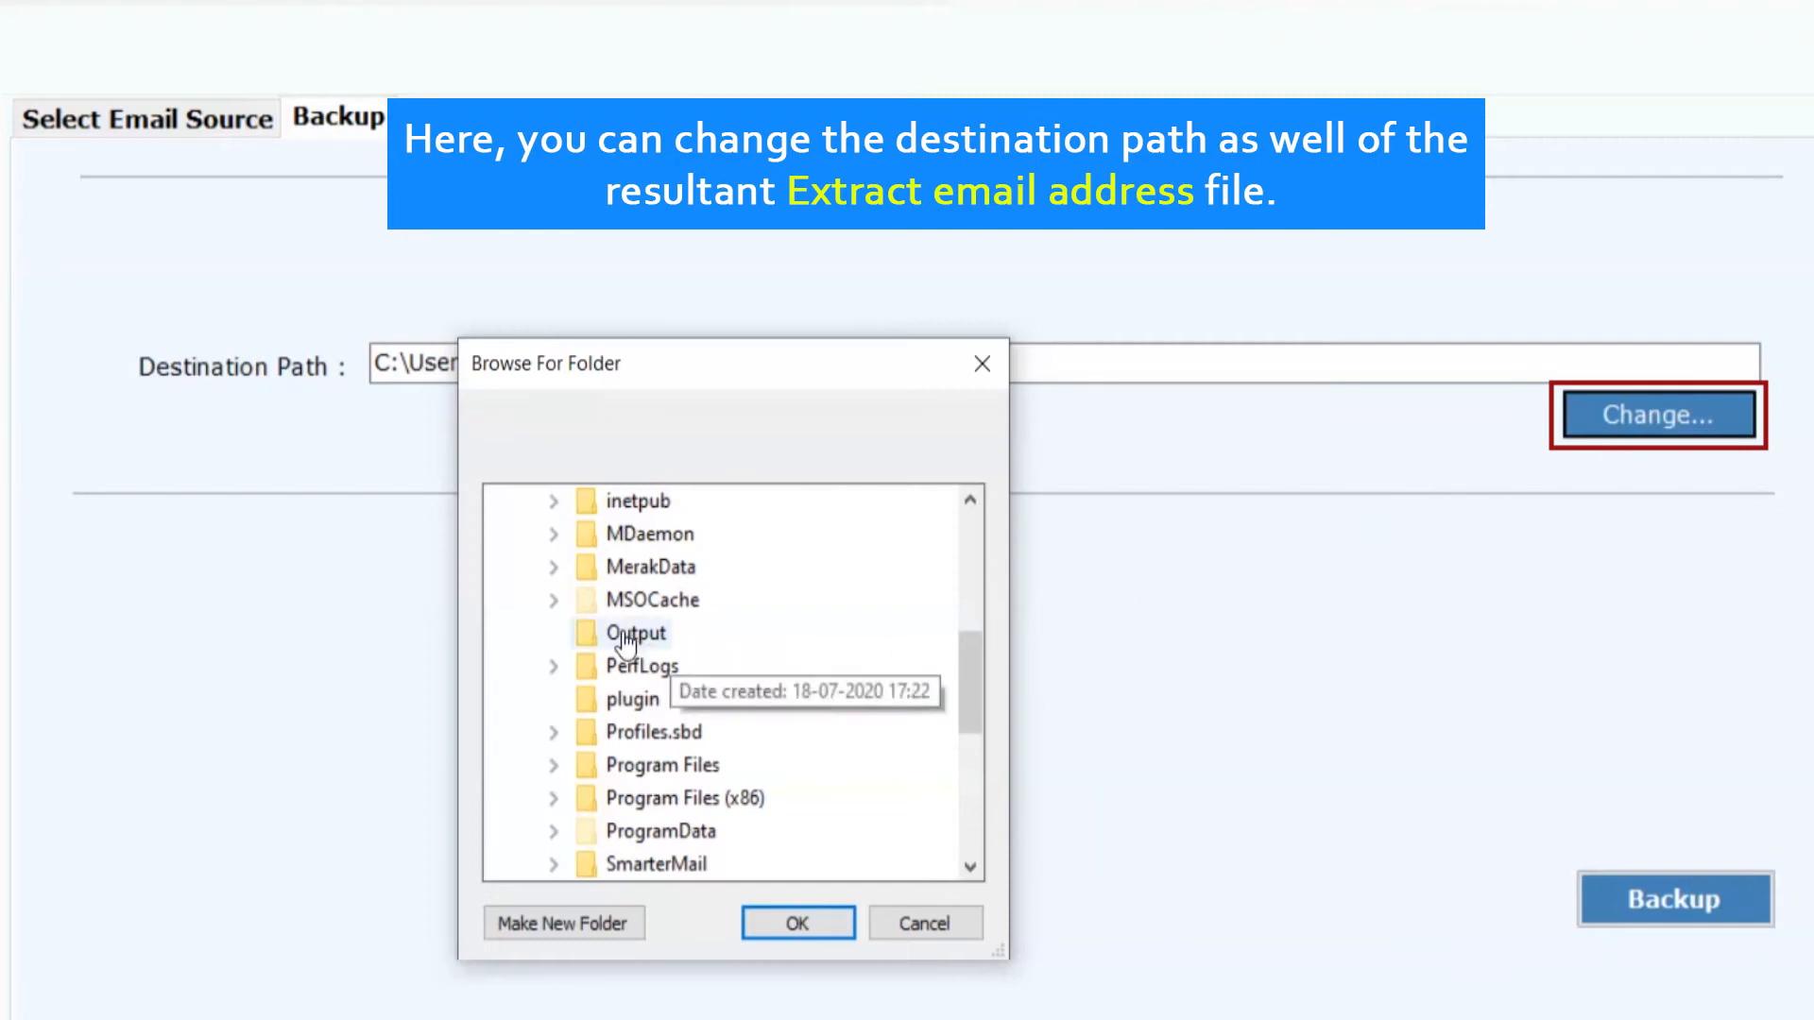
pyautogui.click(635, 633)
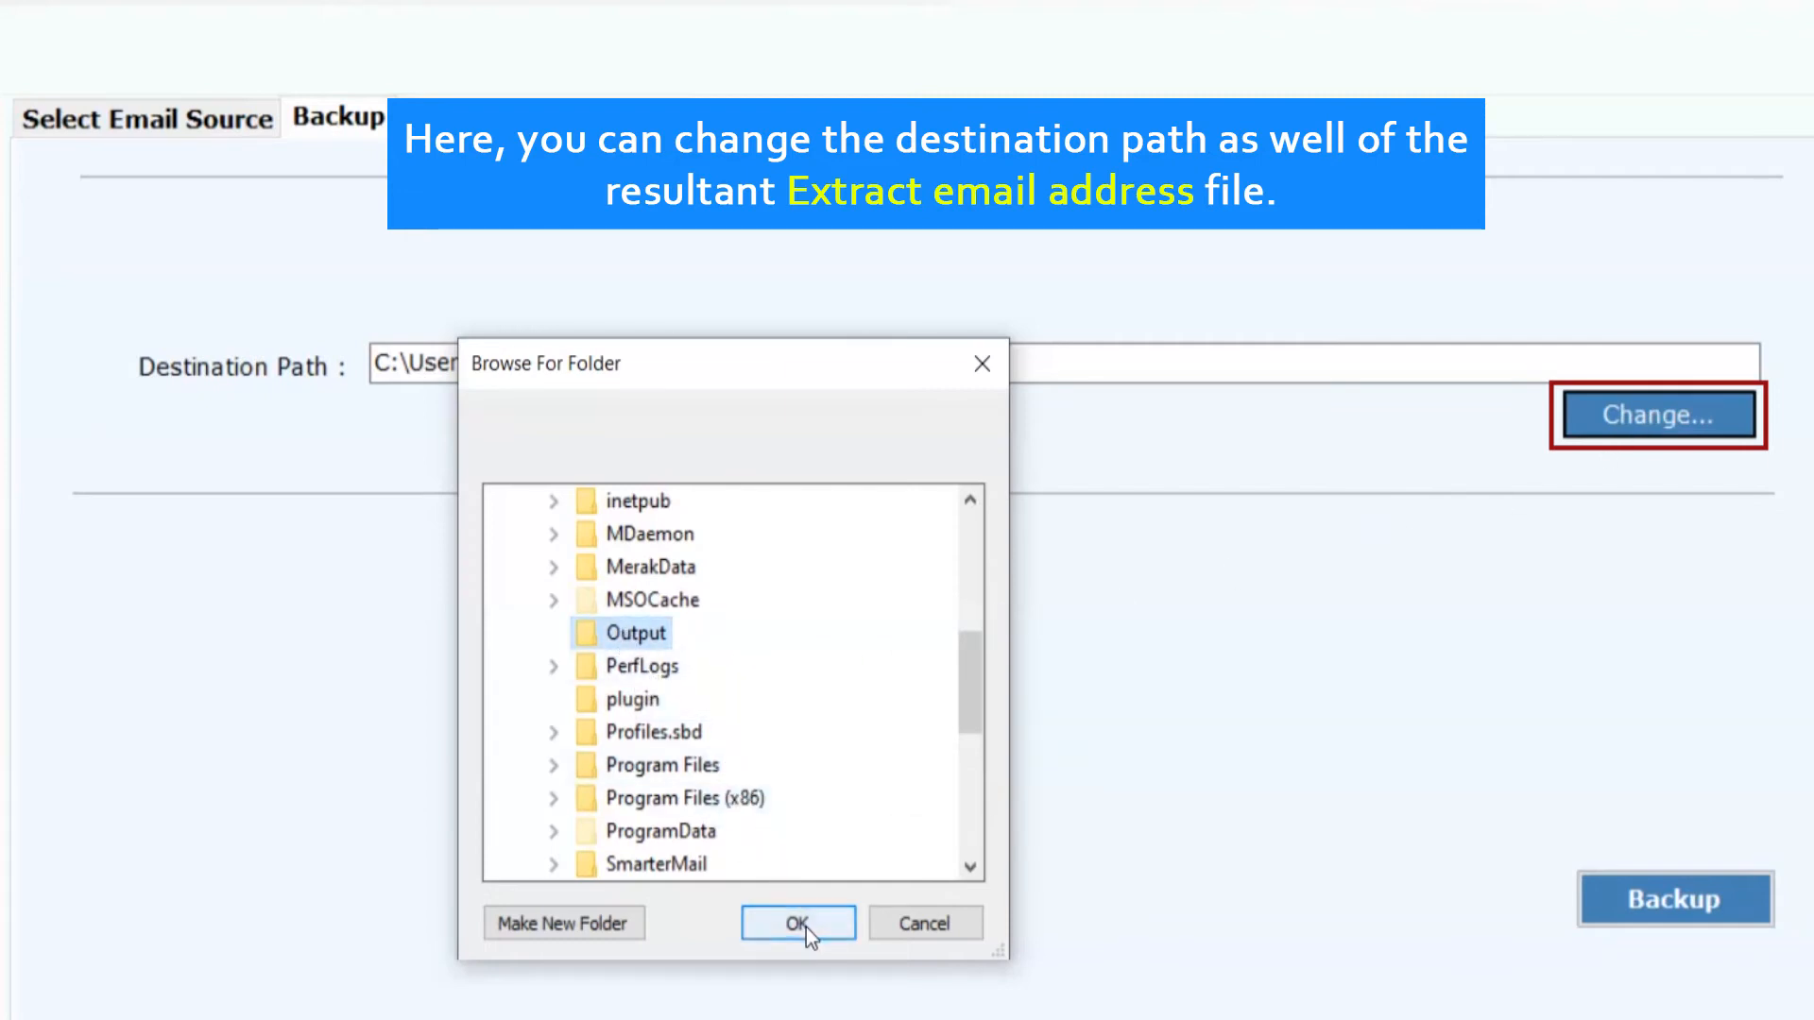
pyautogui.click(798, 923)
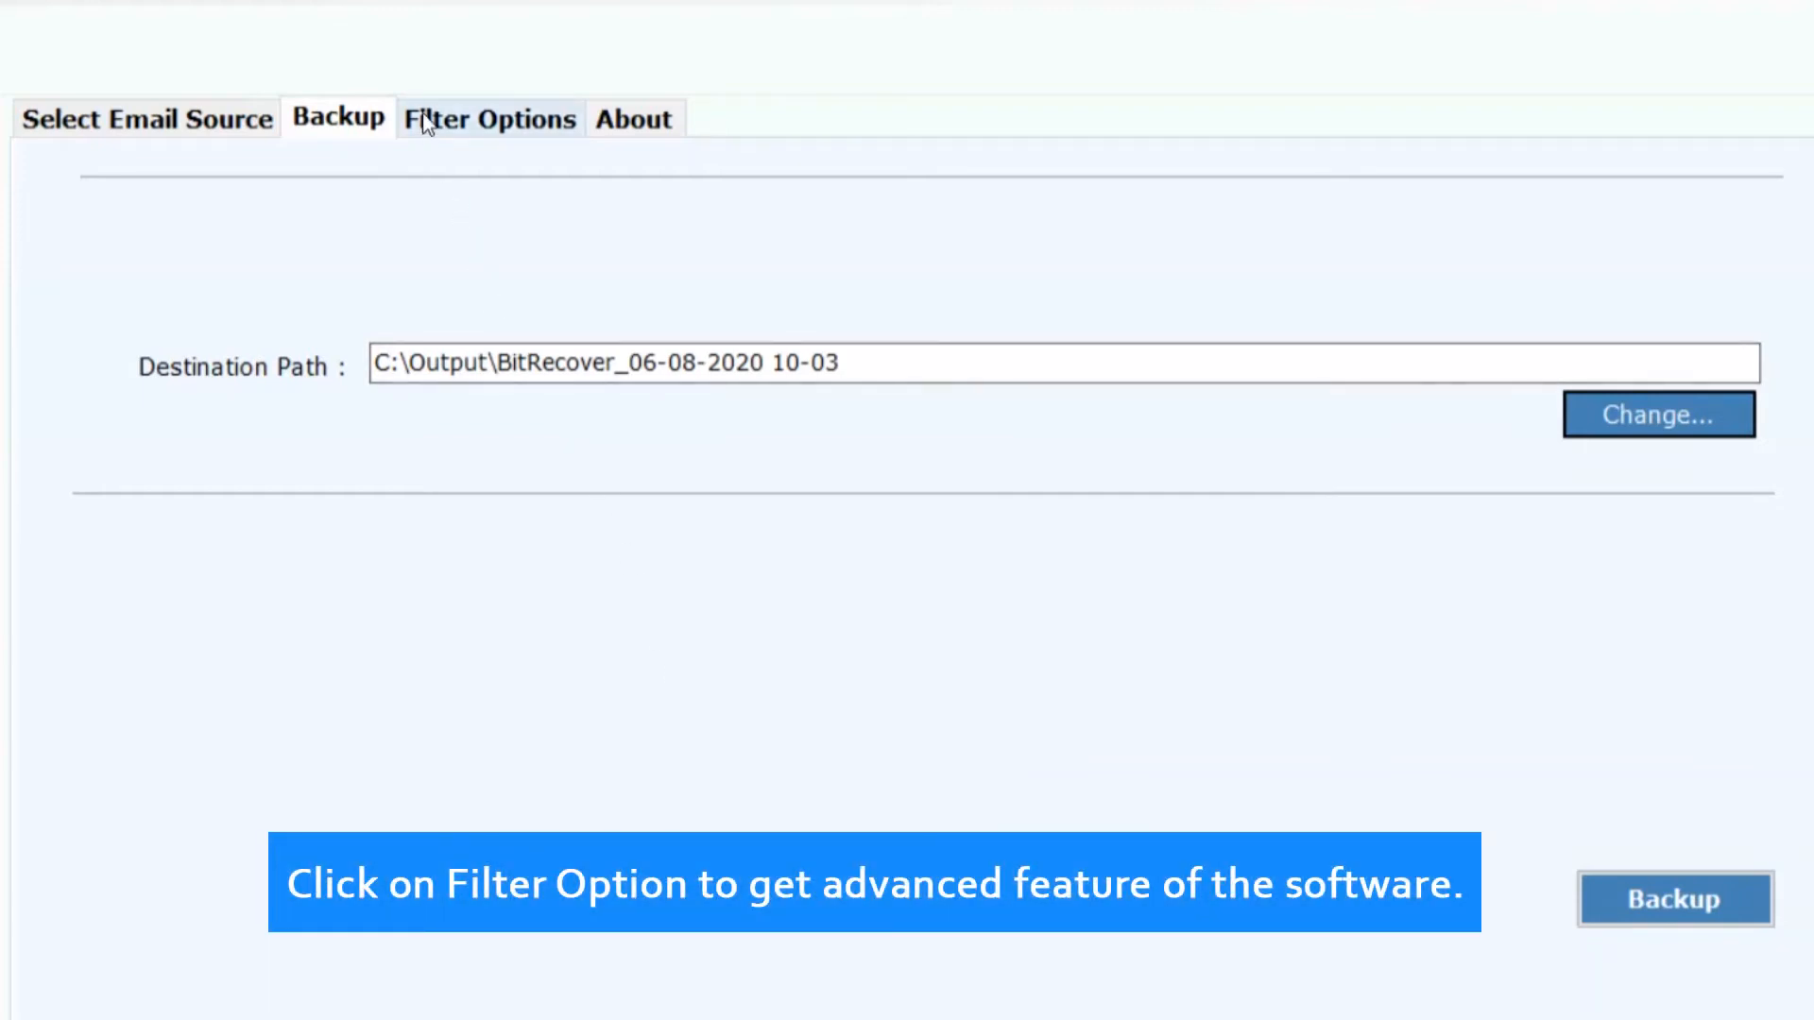
# On Filter Options, toggle advanced selective backup off again and uncheck From.
pyautogui.click(490, 118)
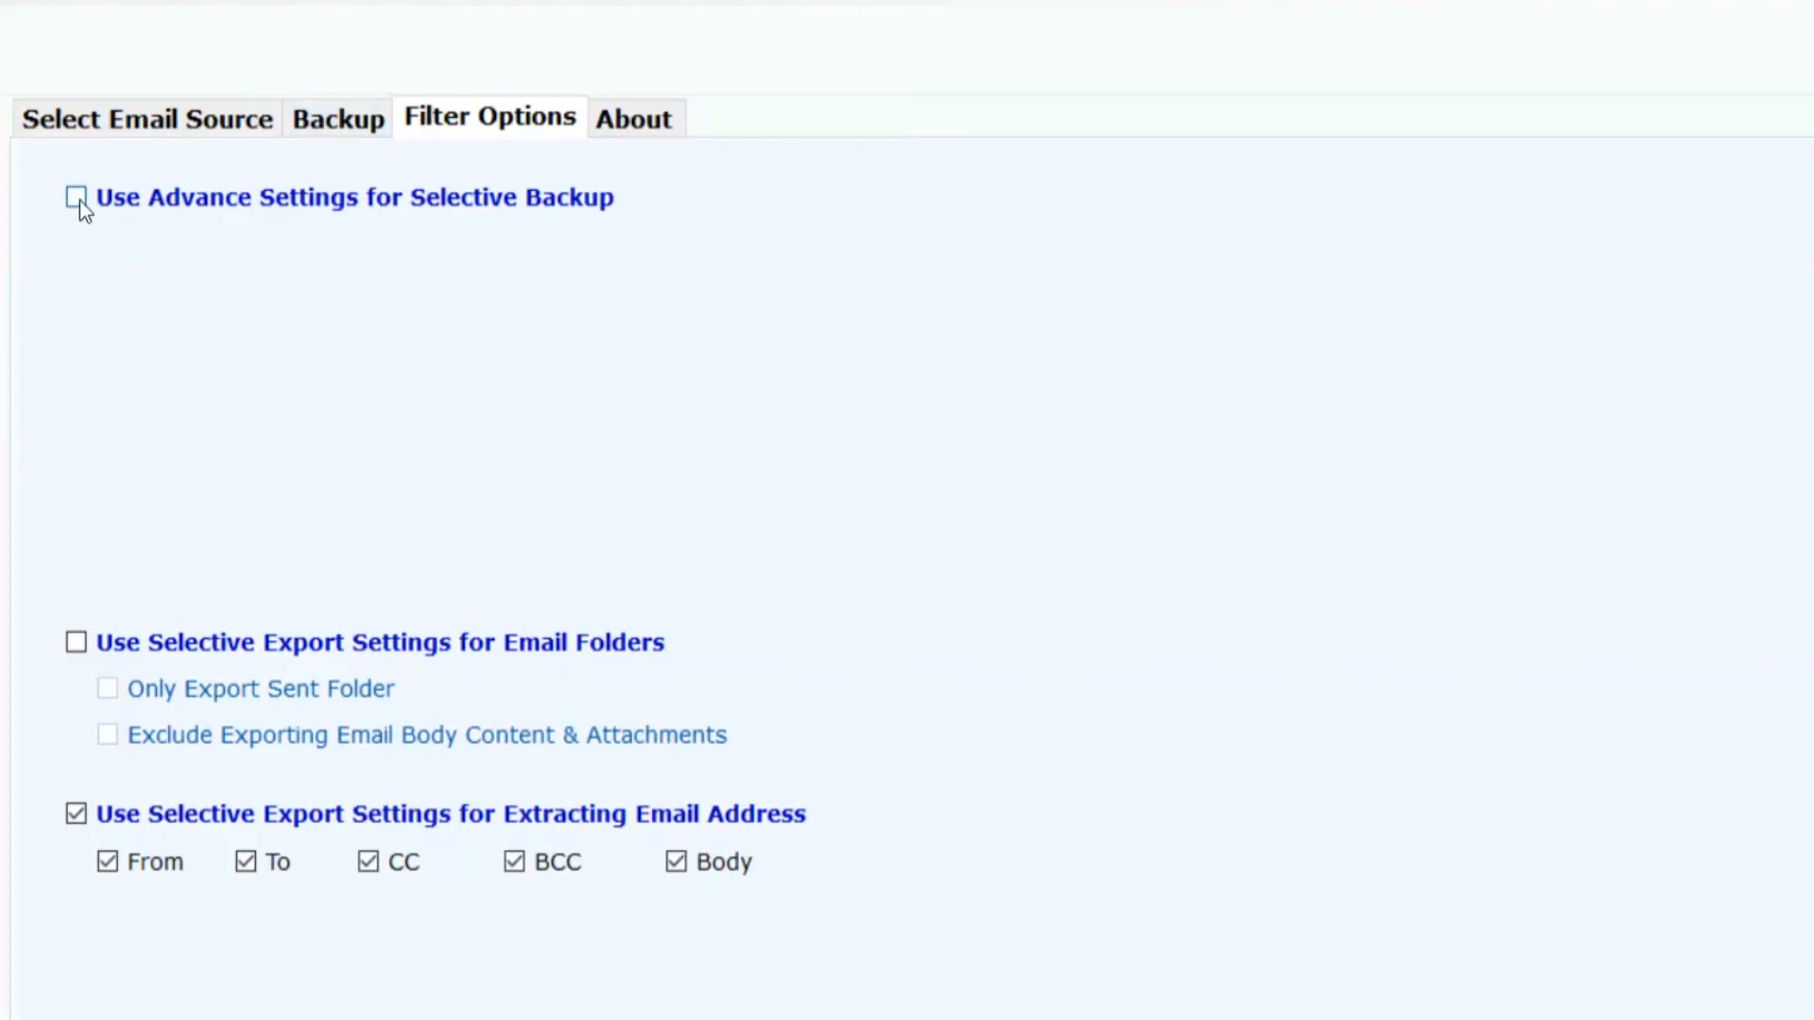
pyautogui.click(76, 196)
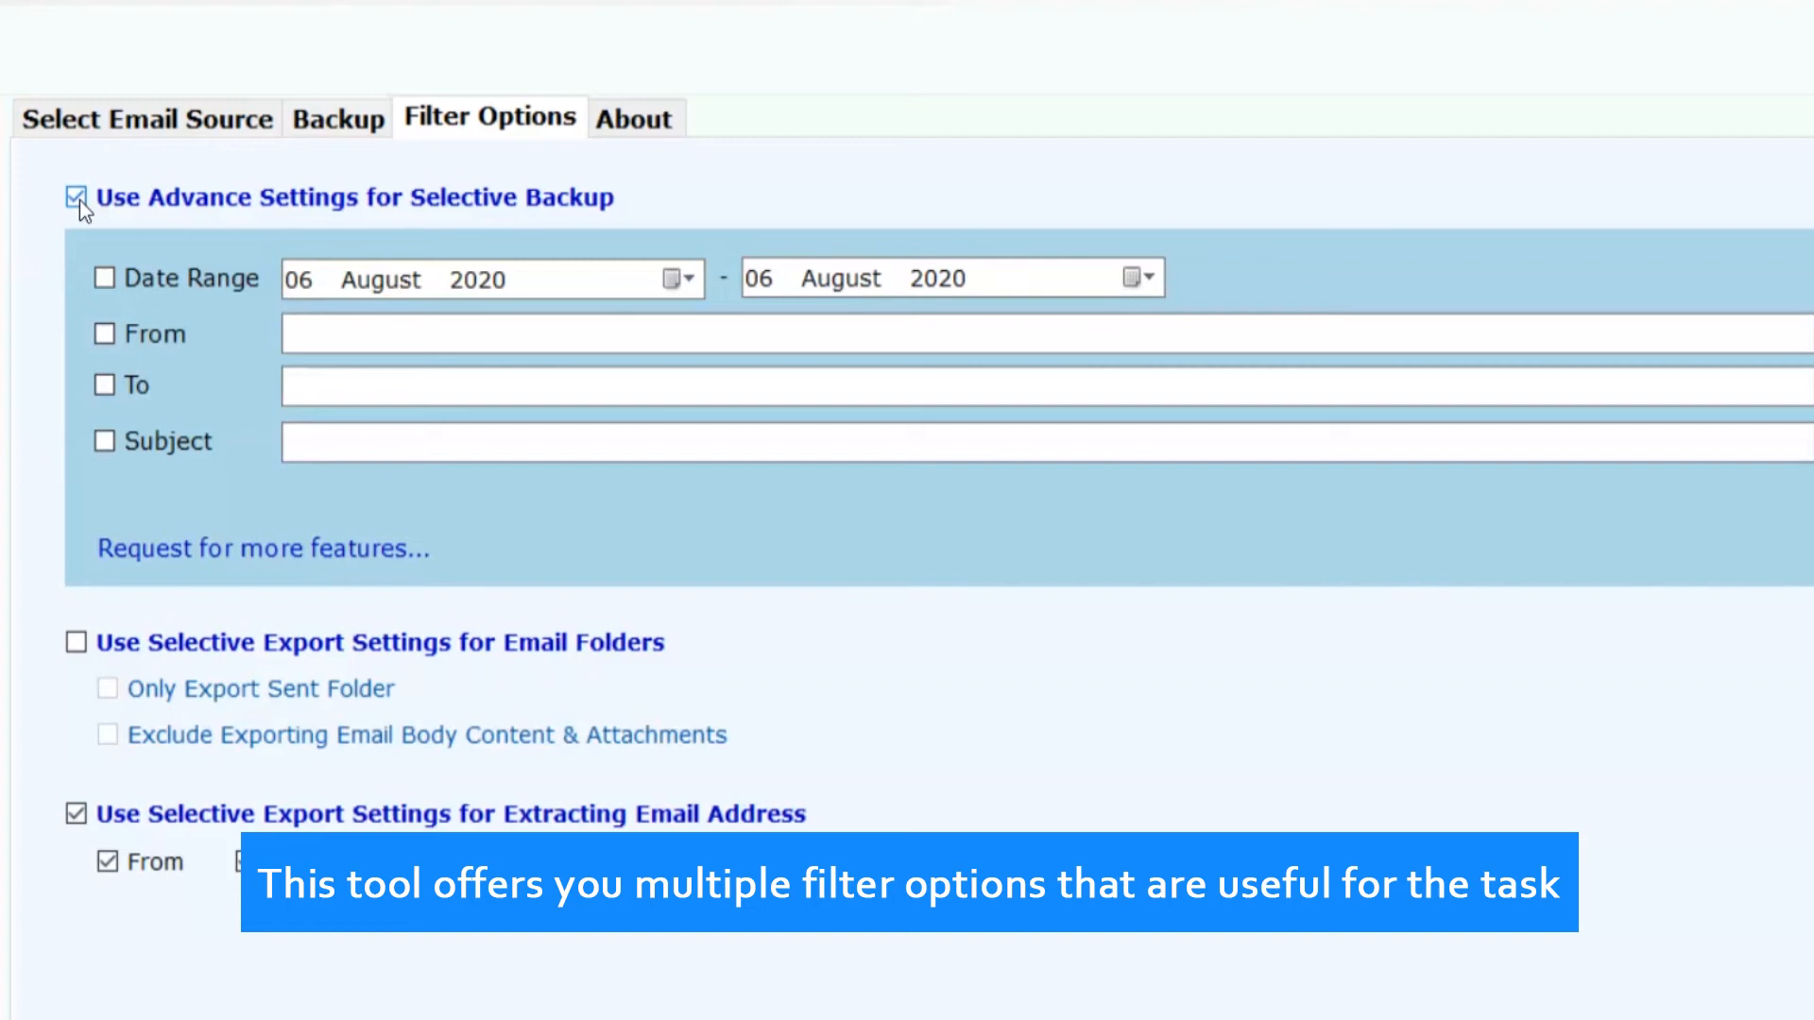
pyautogui.click(73, 197)
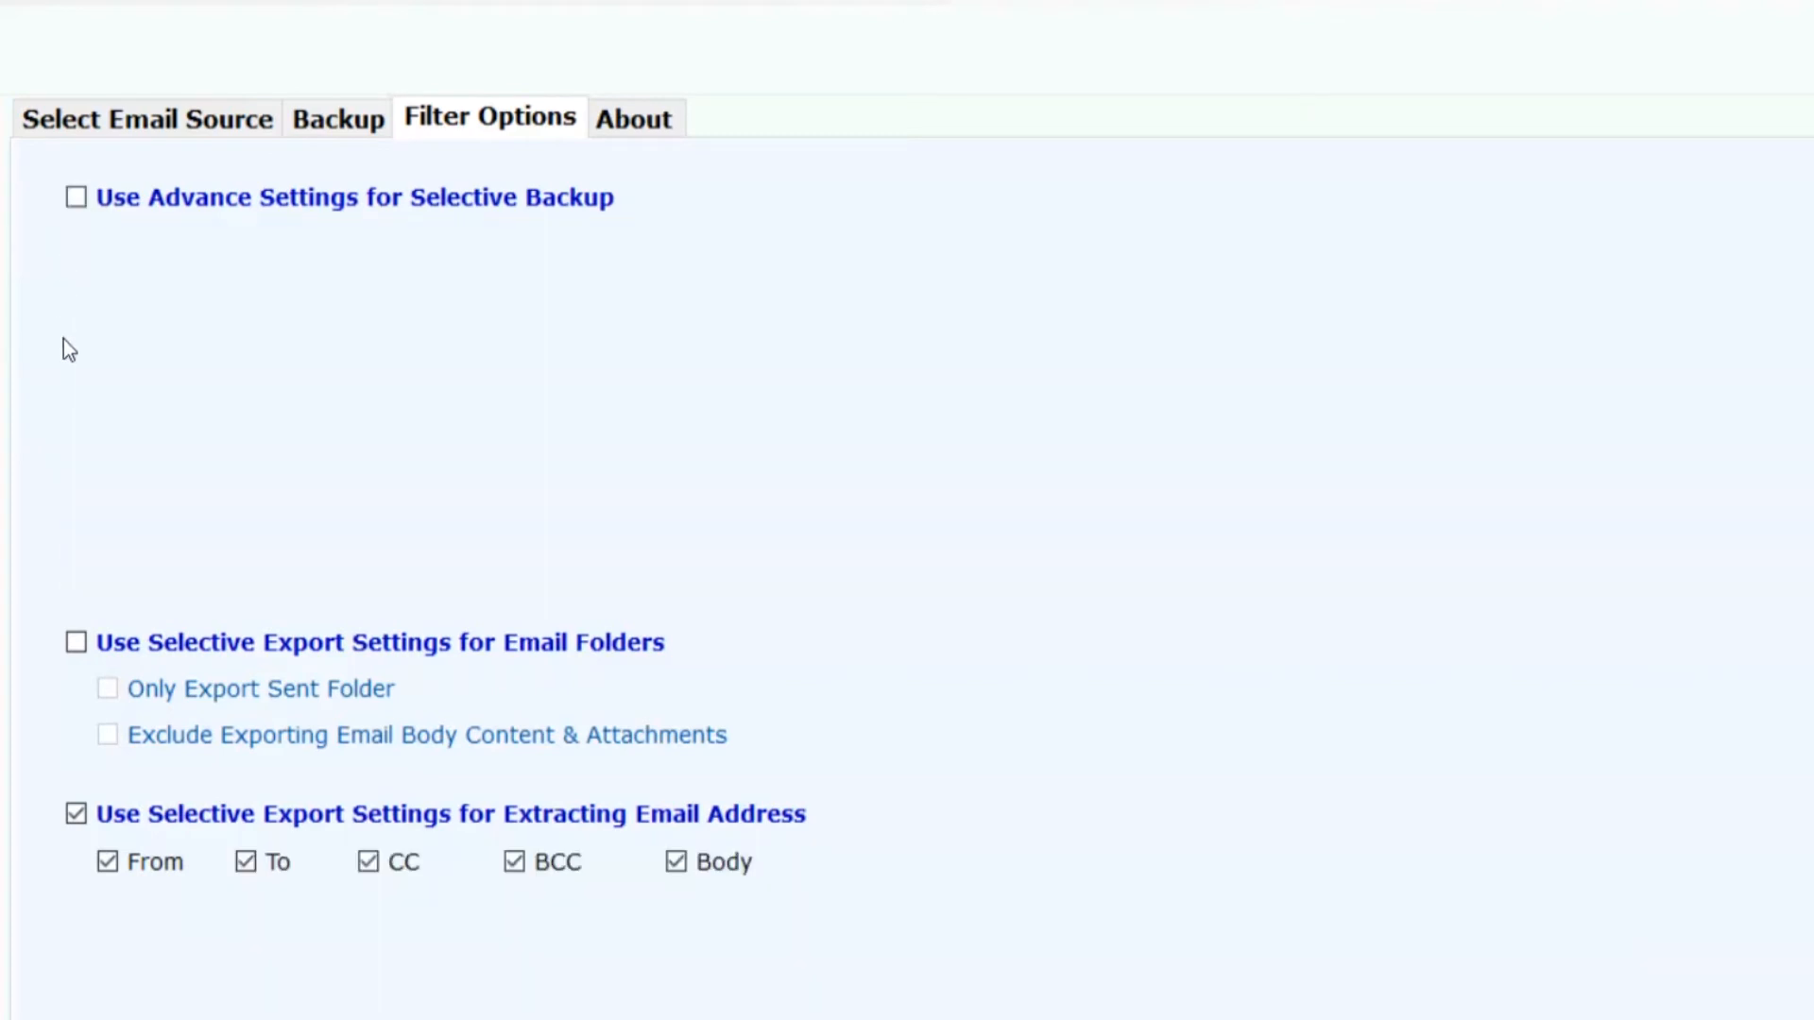
pyautogui.click(76, 814)
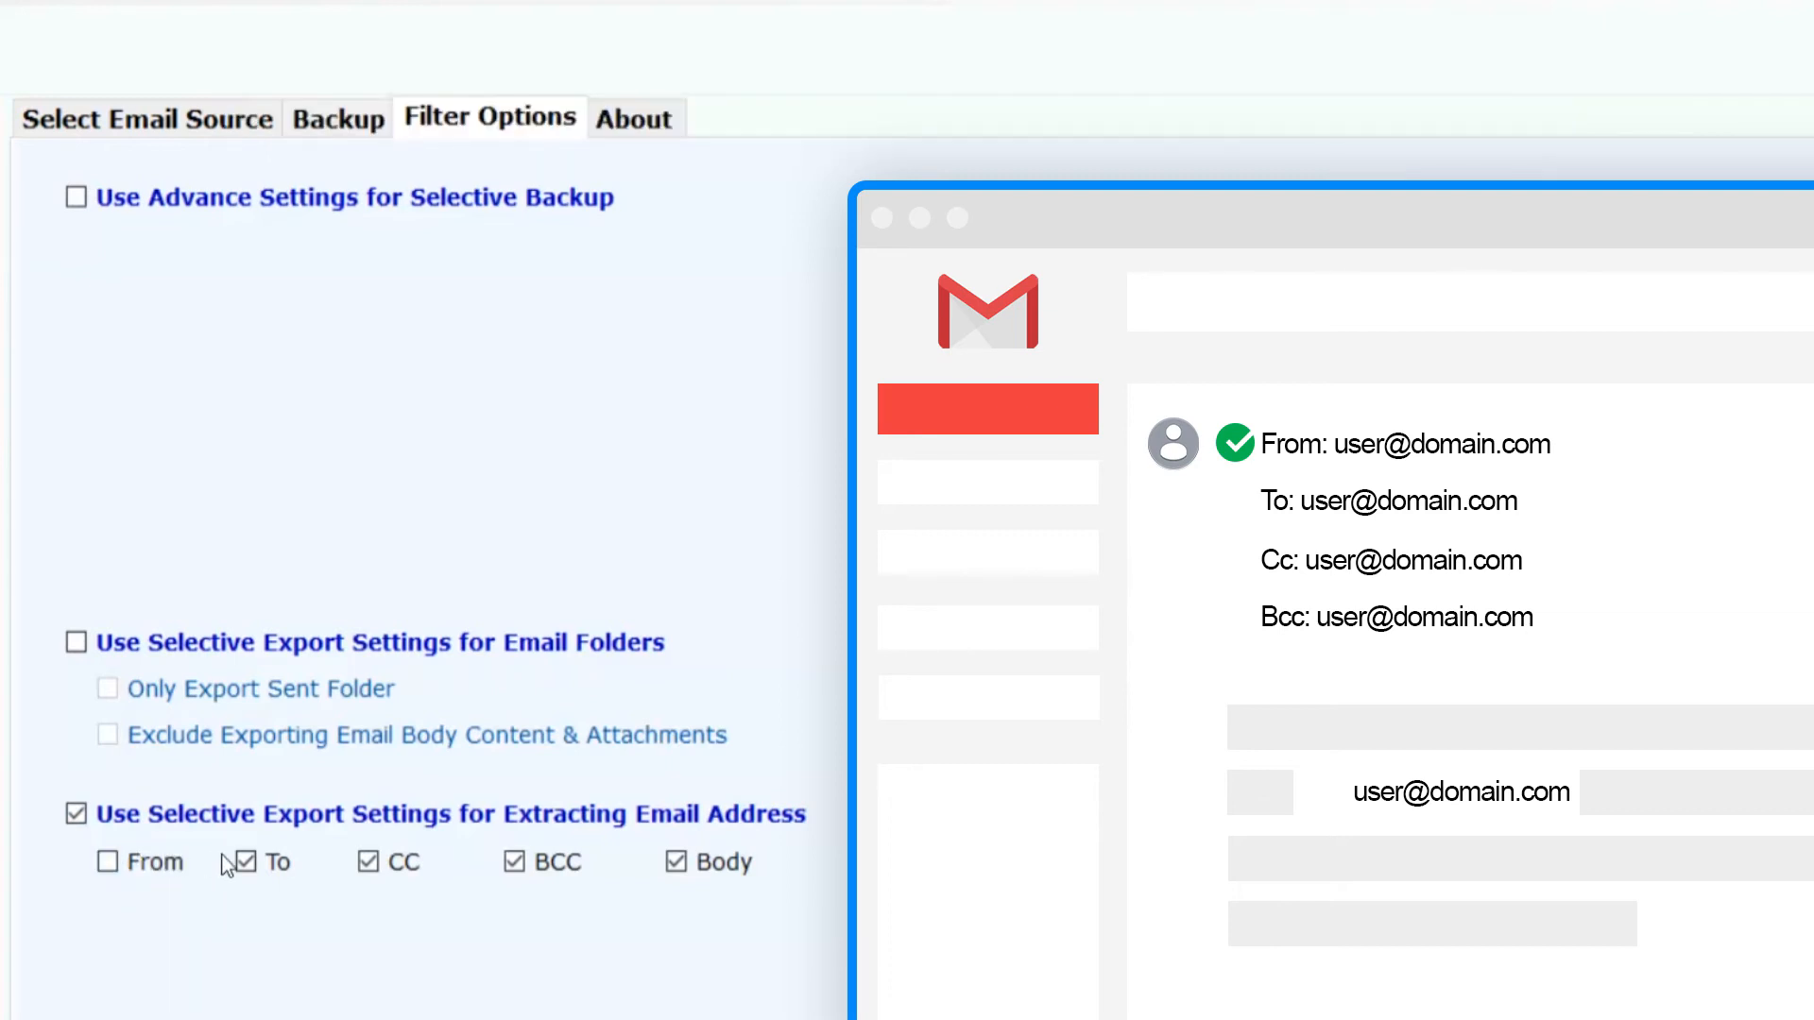
# Uncheck To, CC and BCC so only Body addresses are extracted.
pyautogui.click(242, 862)
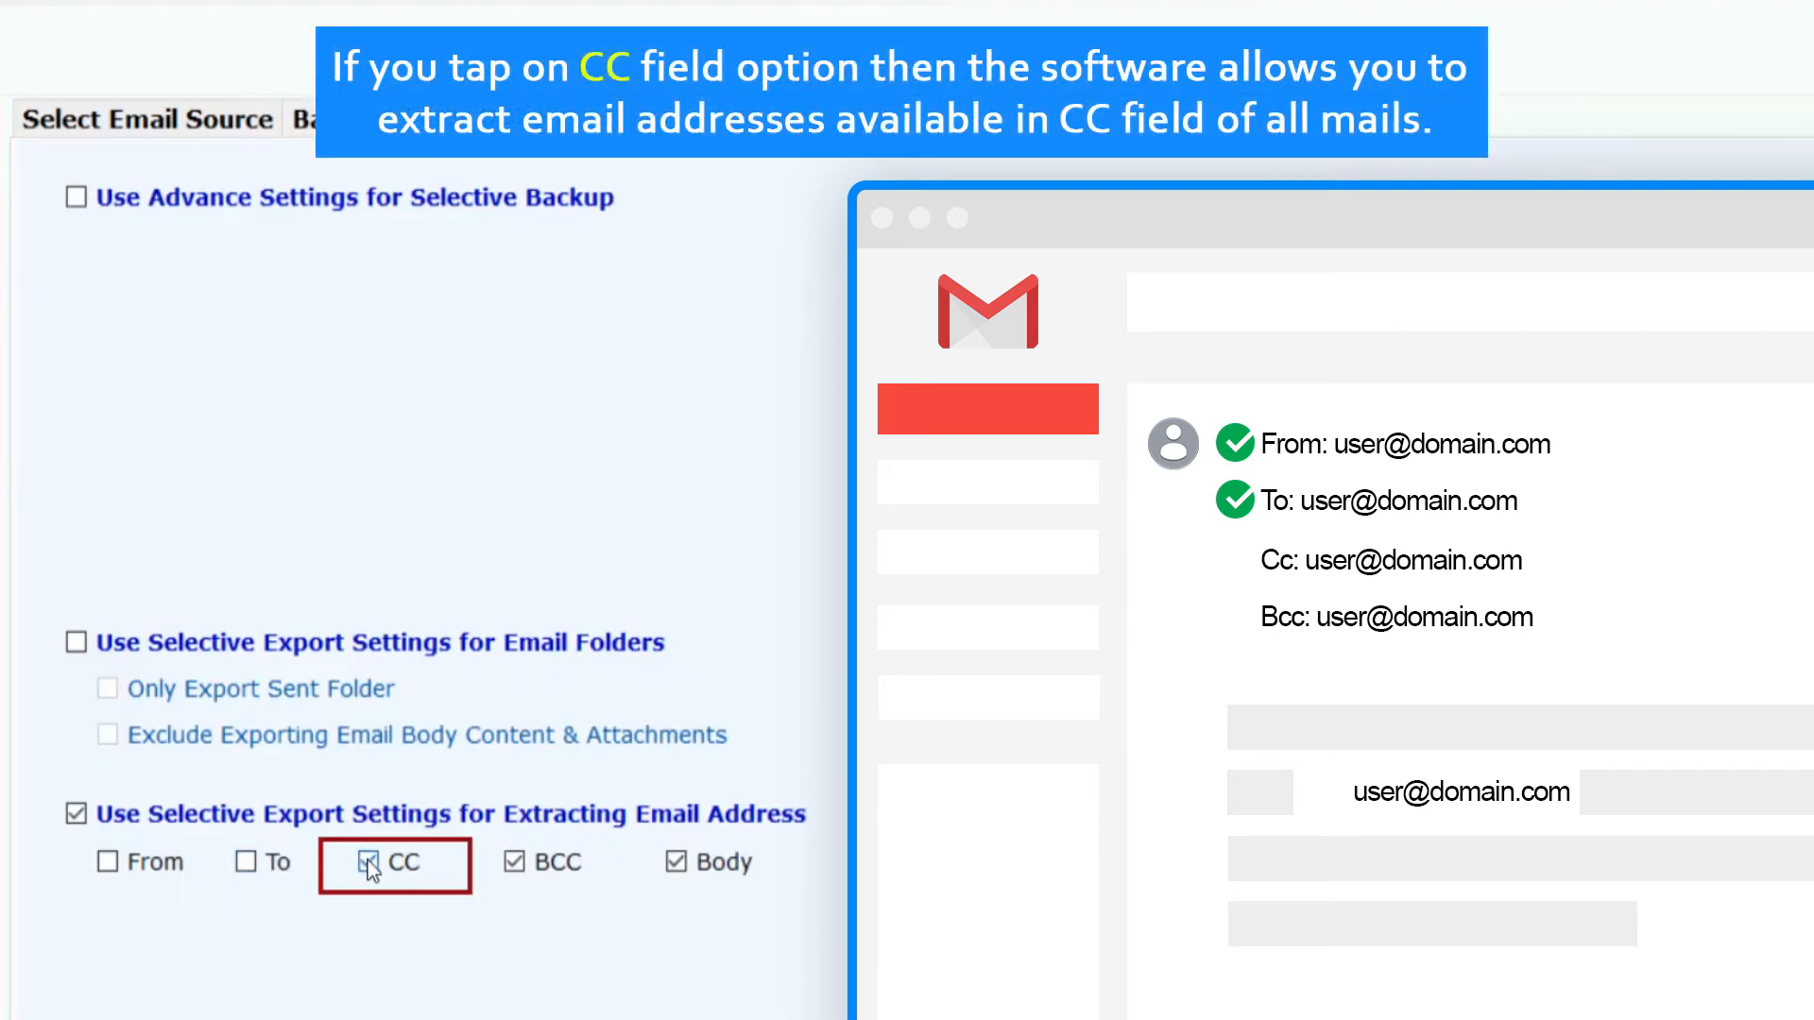
pyautogui.click(370, 862)
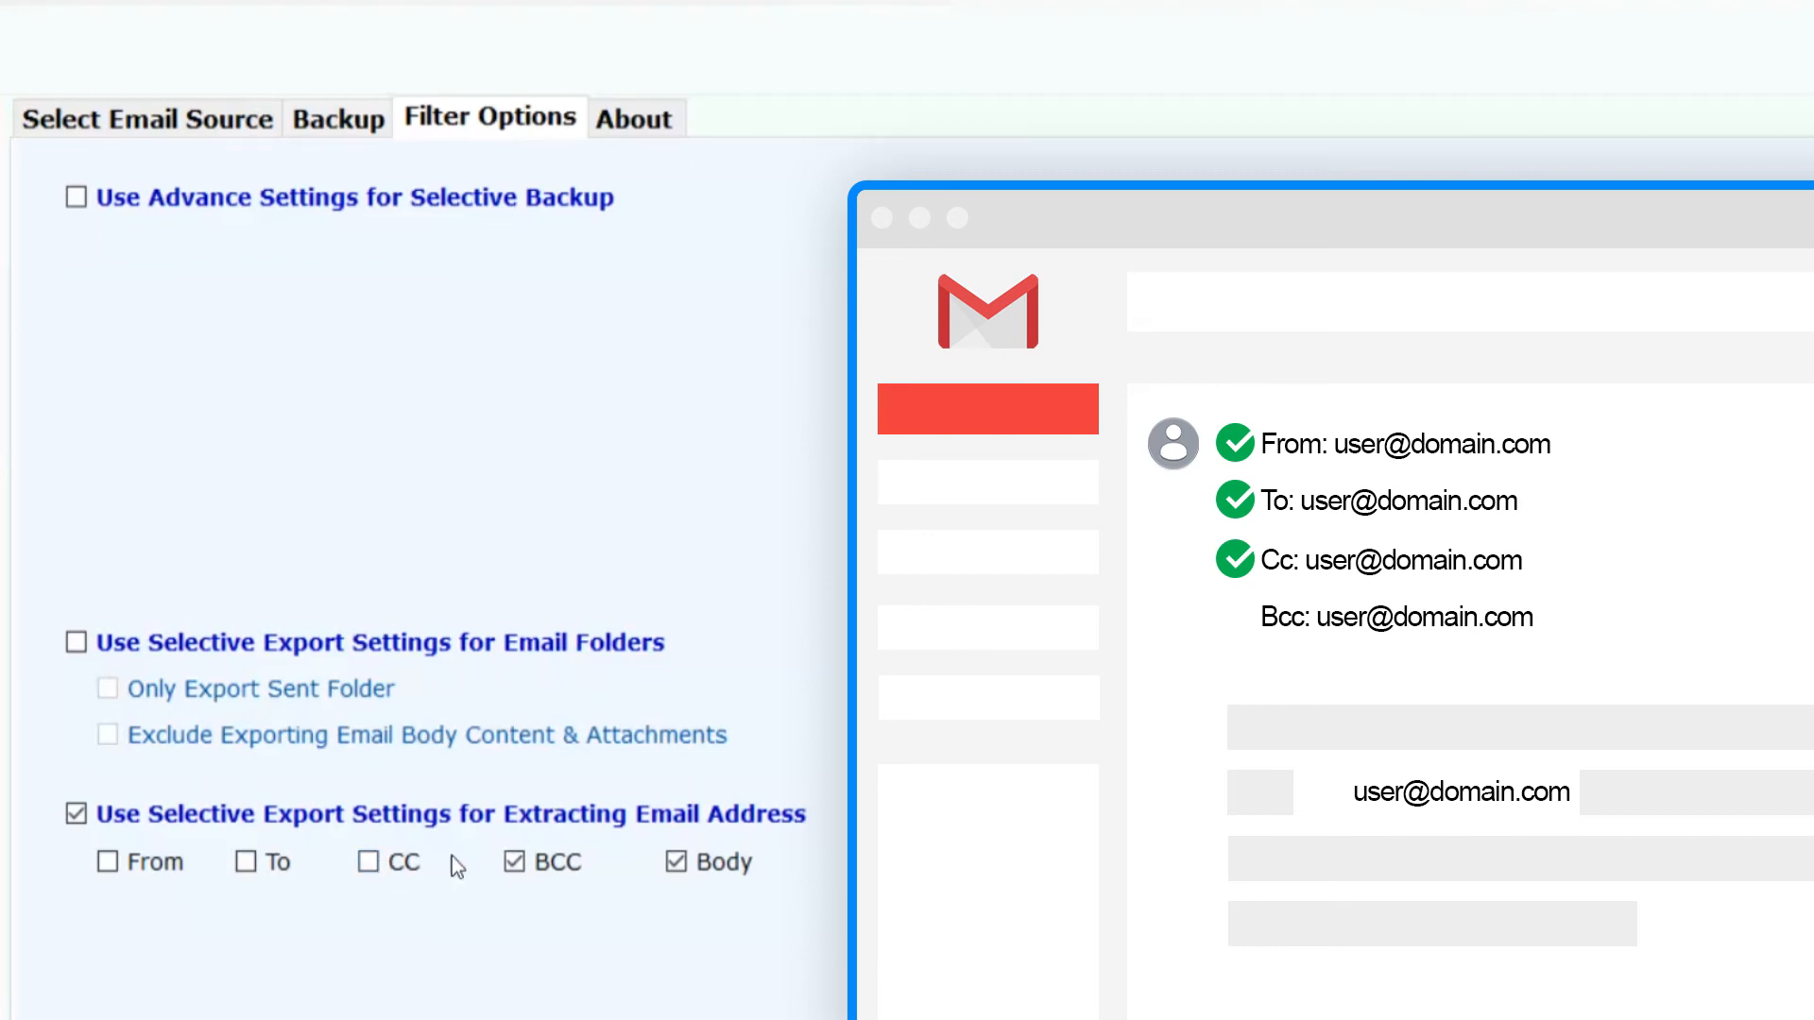
pyautogui.click(515, 861)
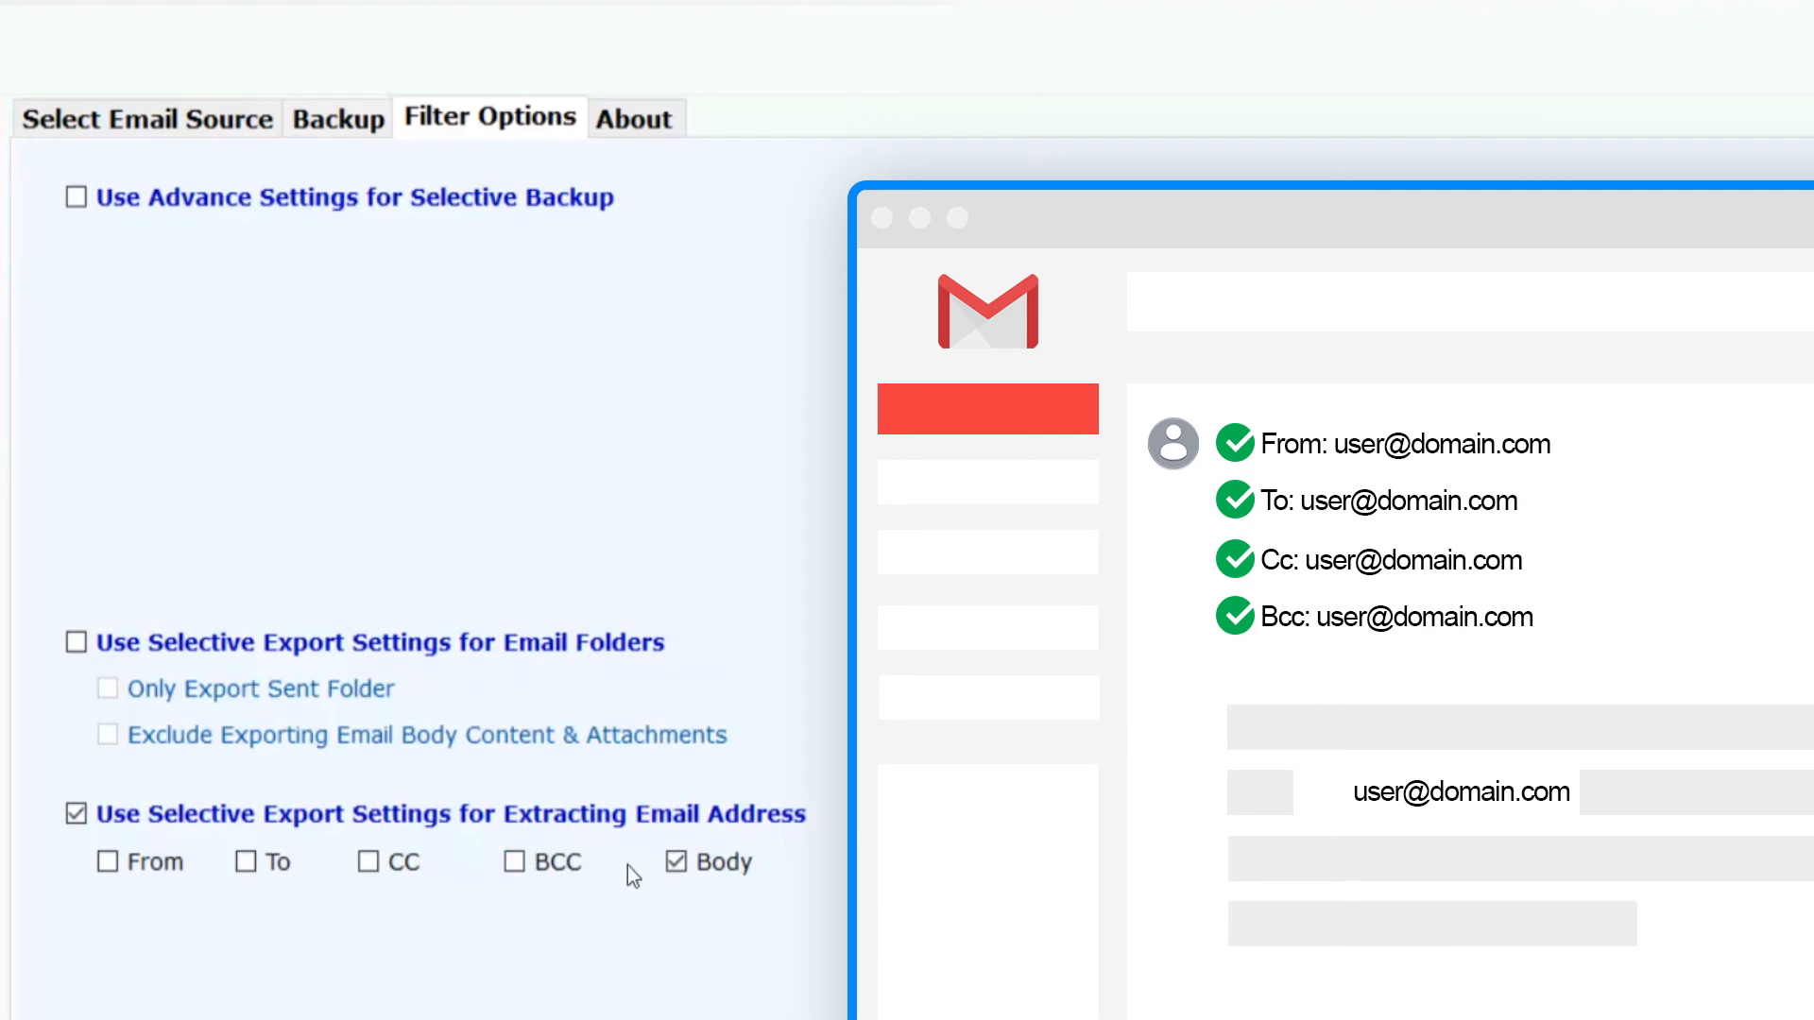
pyautogui.click(676, 861)
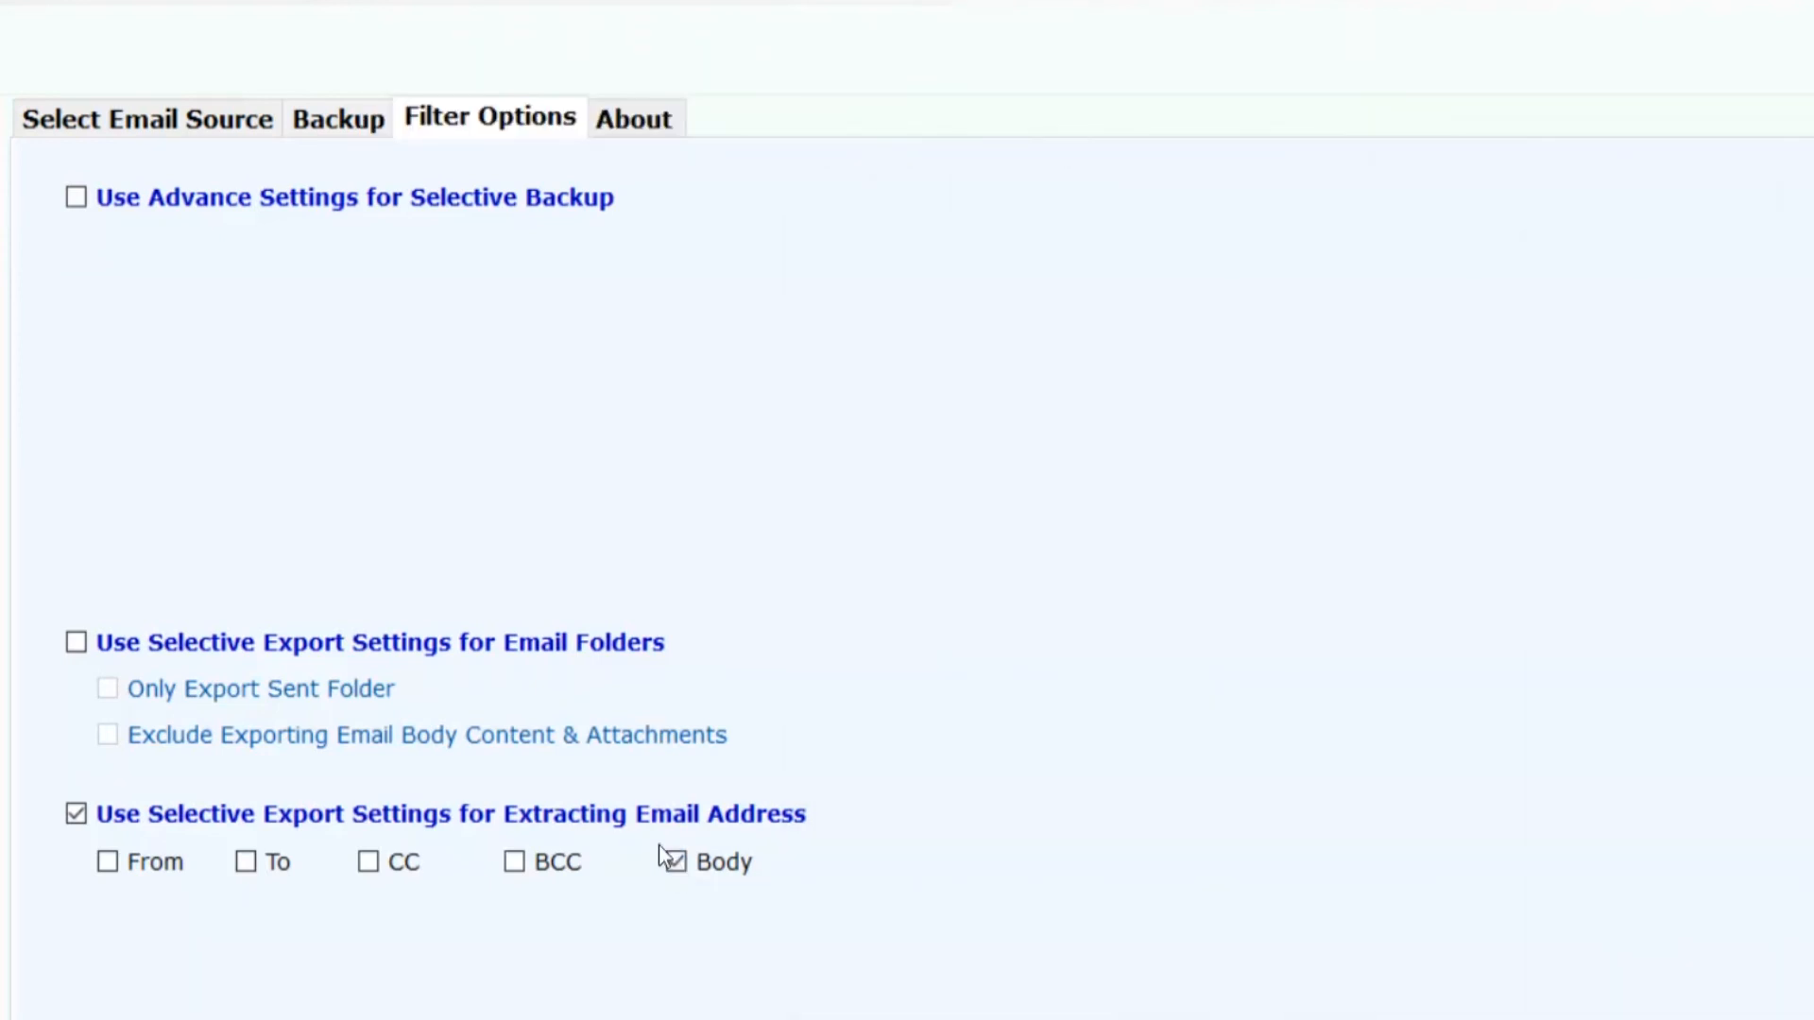
pyautogui.click(336, 118)
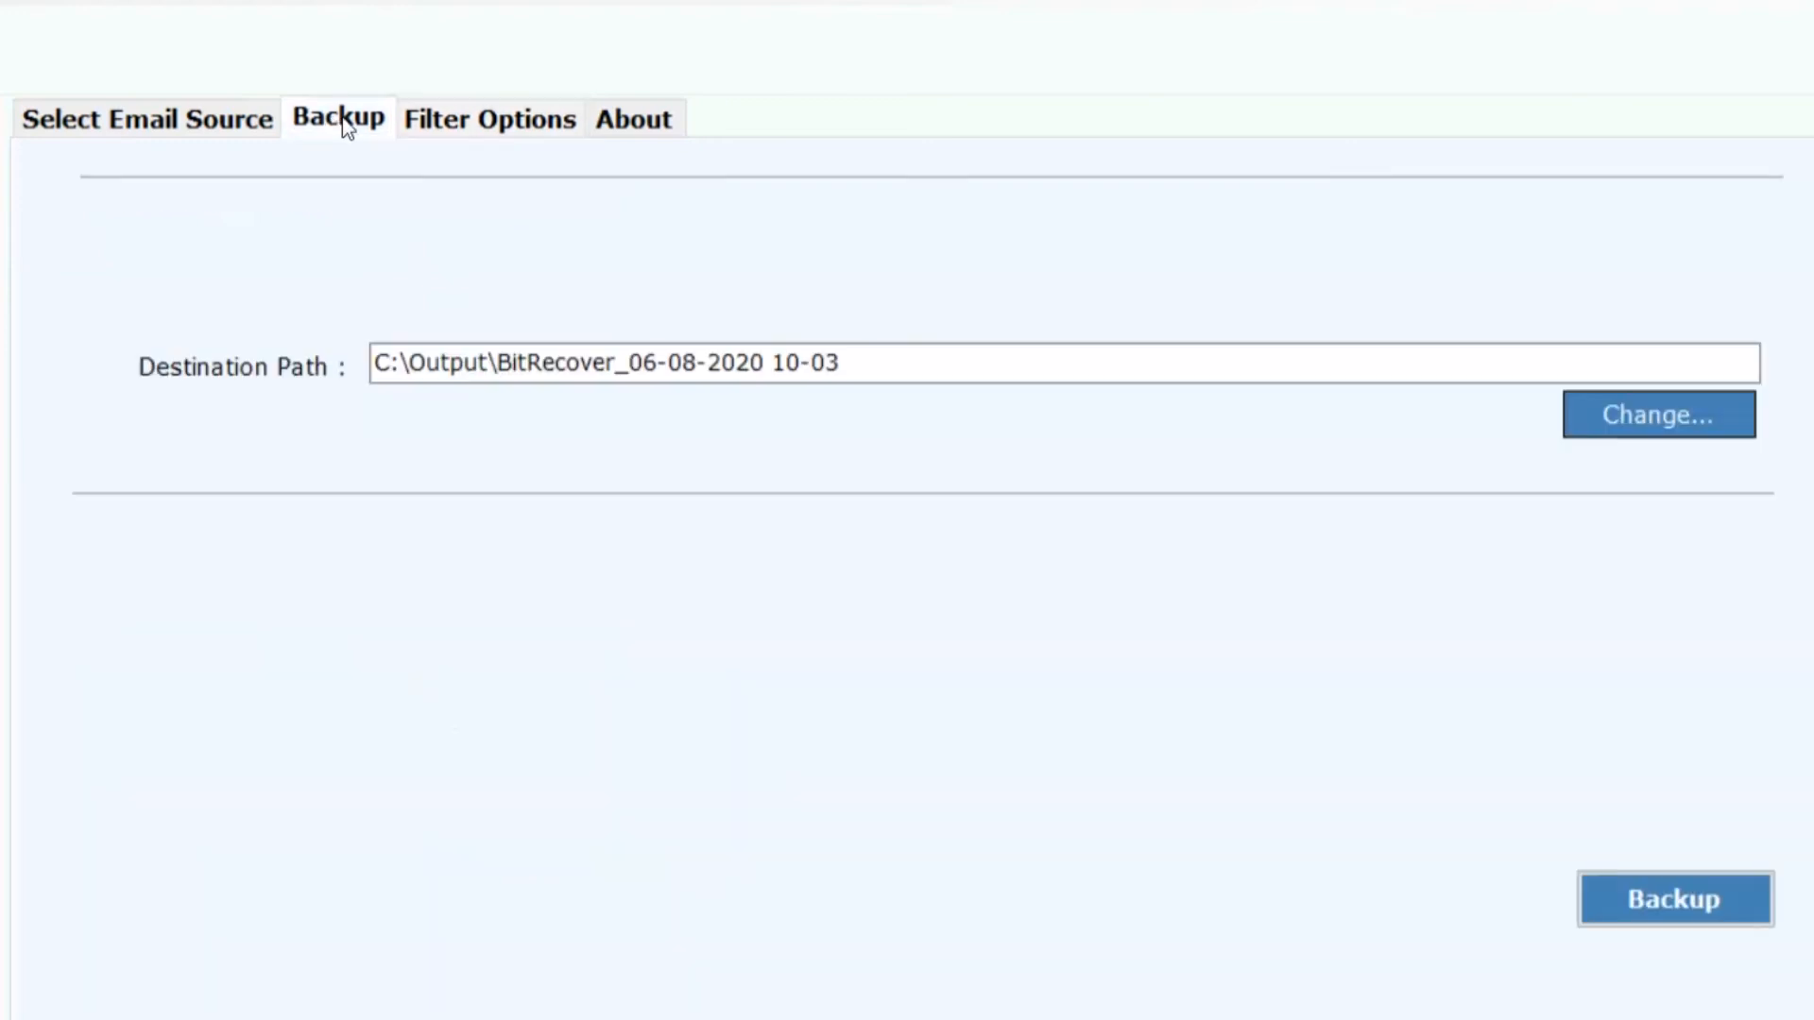
pyautogui.moveTo(393, 175)
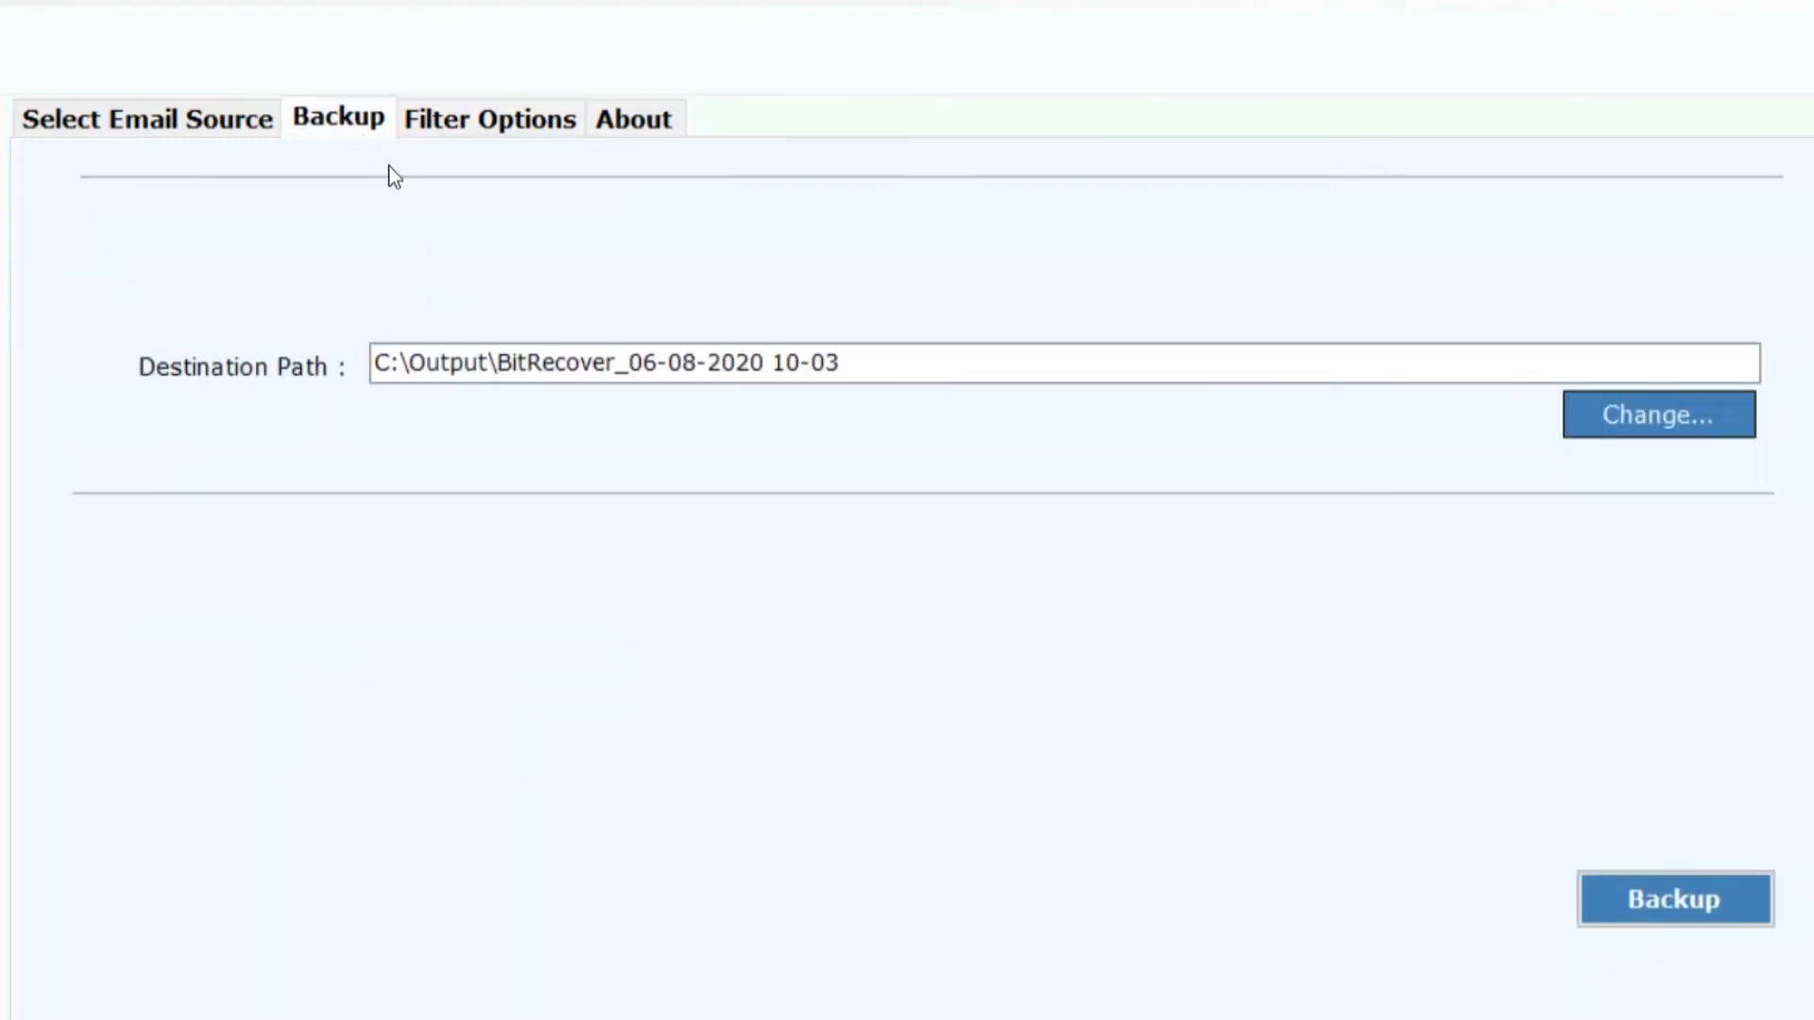
pyautogui.moveTo(1673, 899)
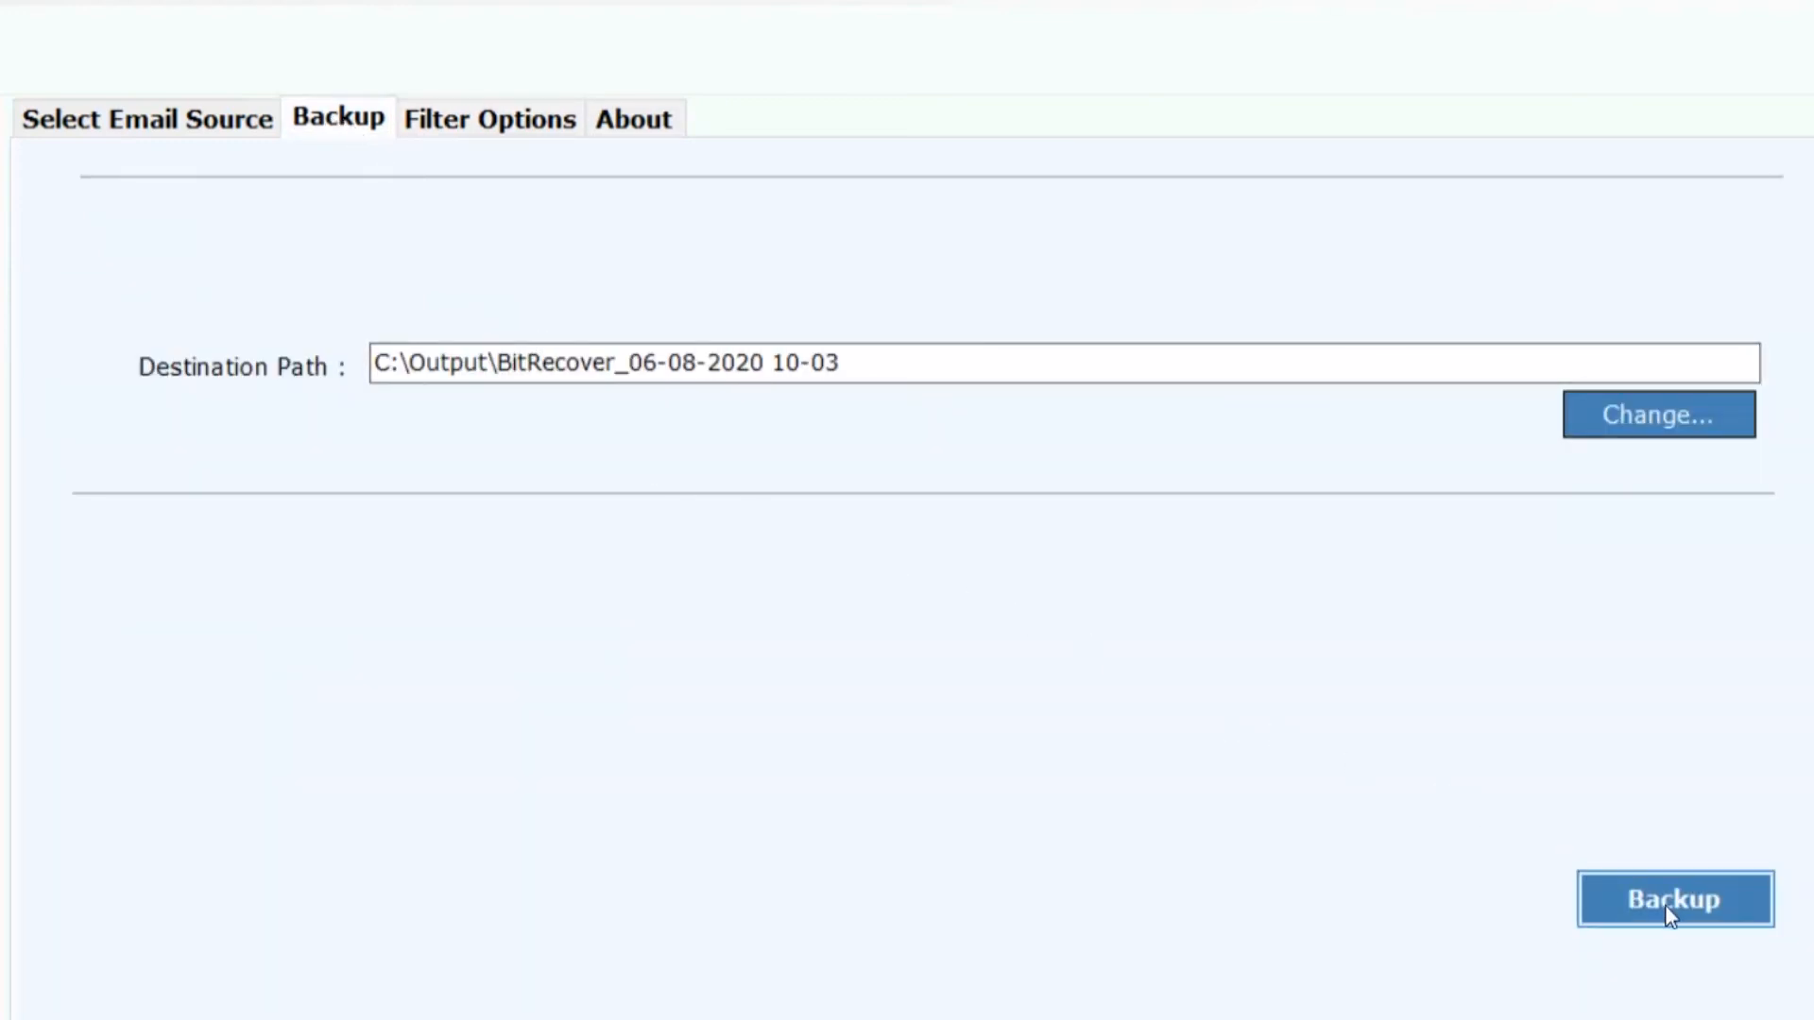
pyautogui.click(1673, 899)
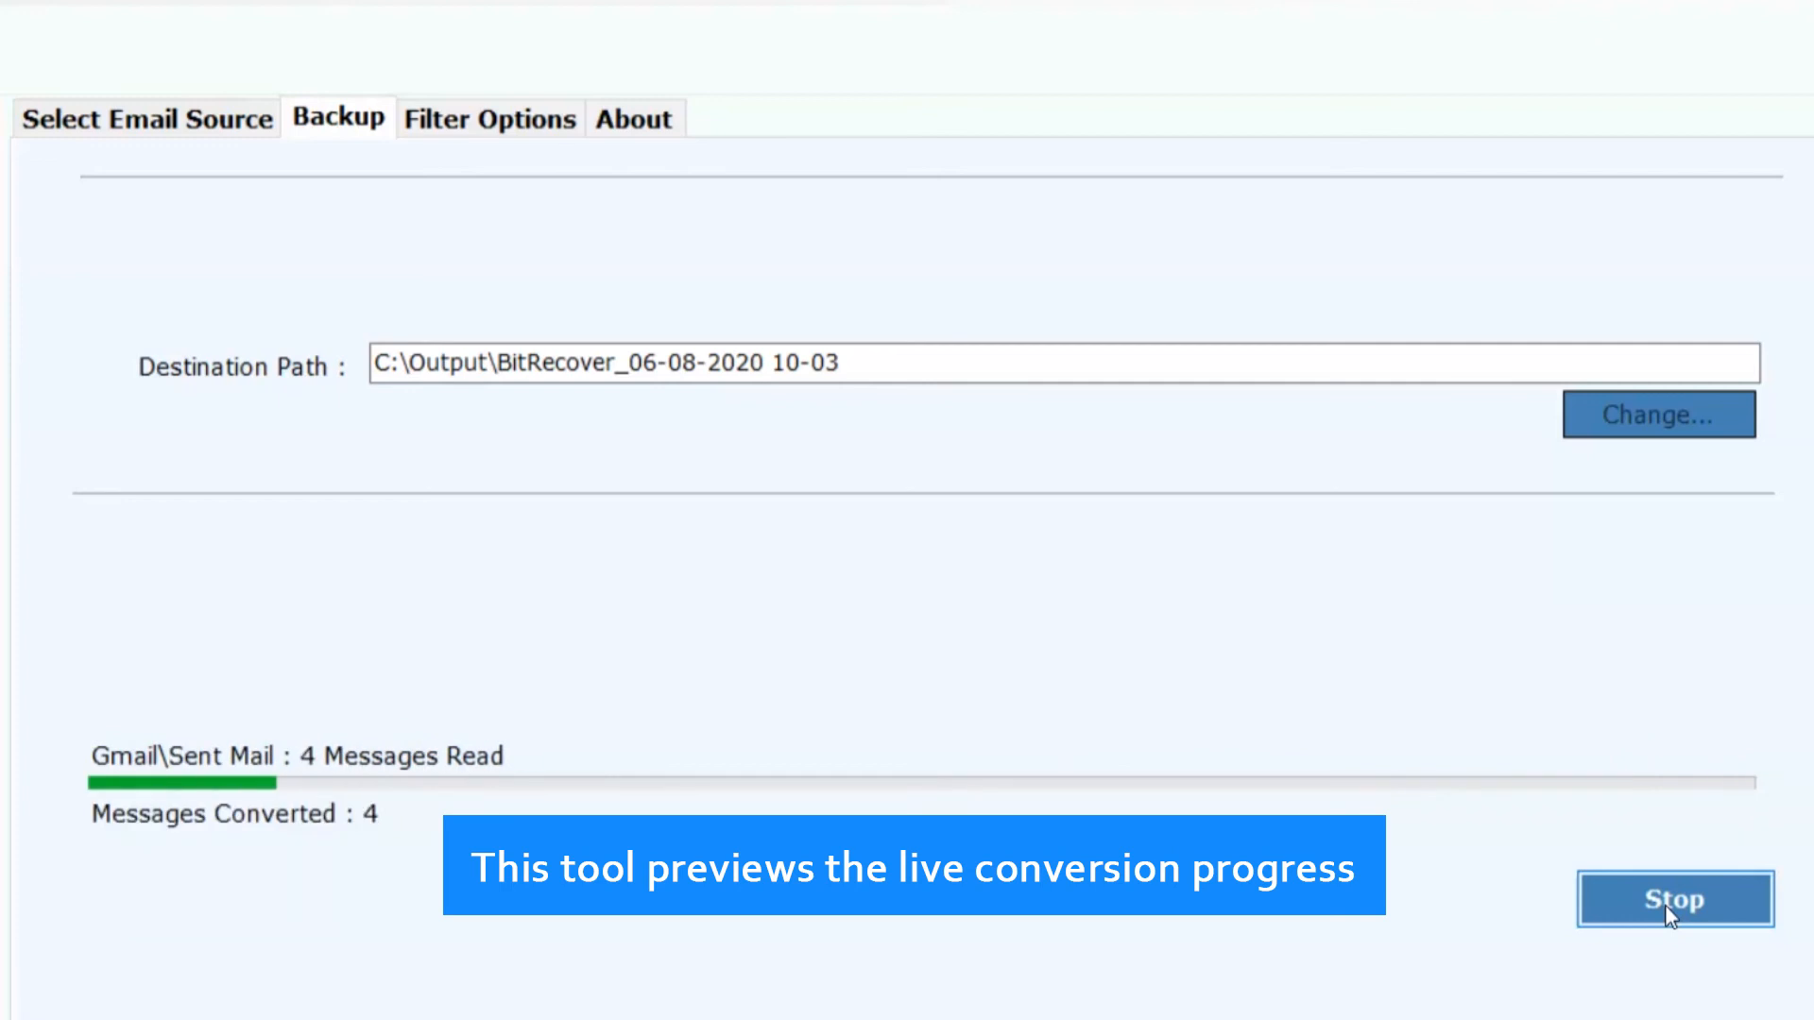
# Dismiss the extraction-completed message and the trial edition limit notice.
pyautogui.click(1674, 898)
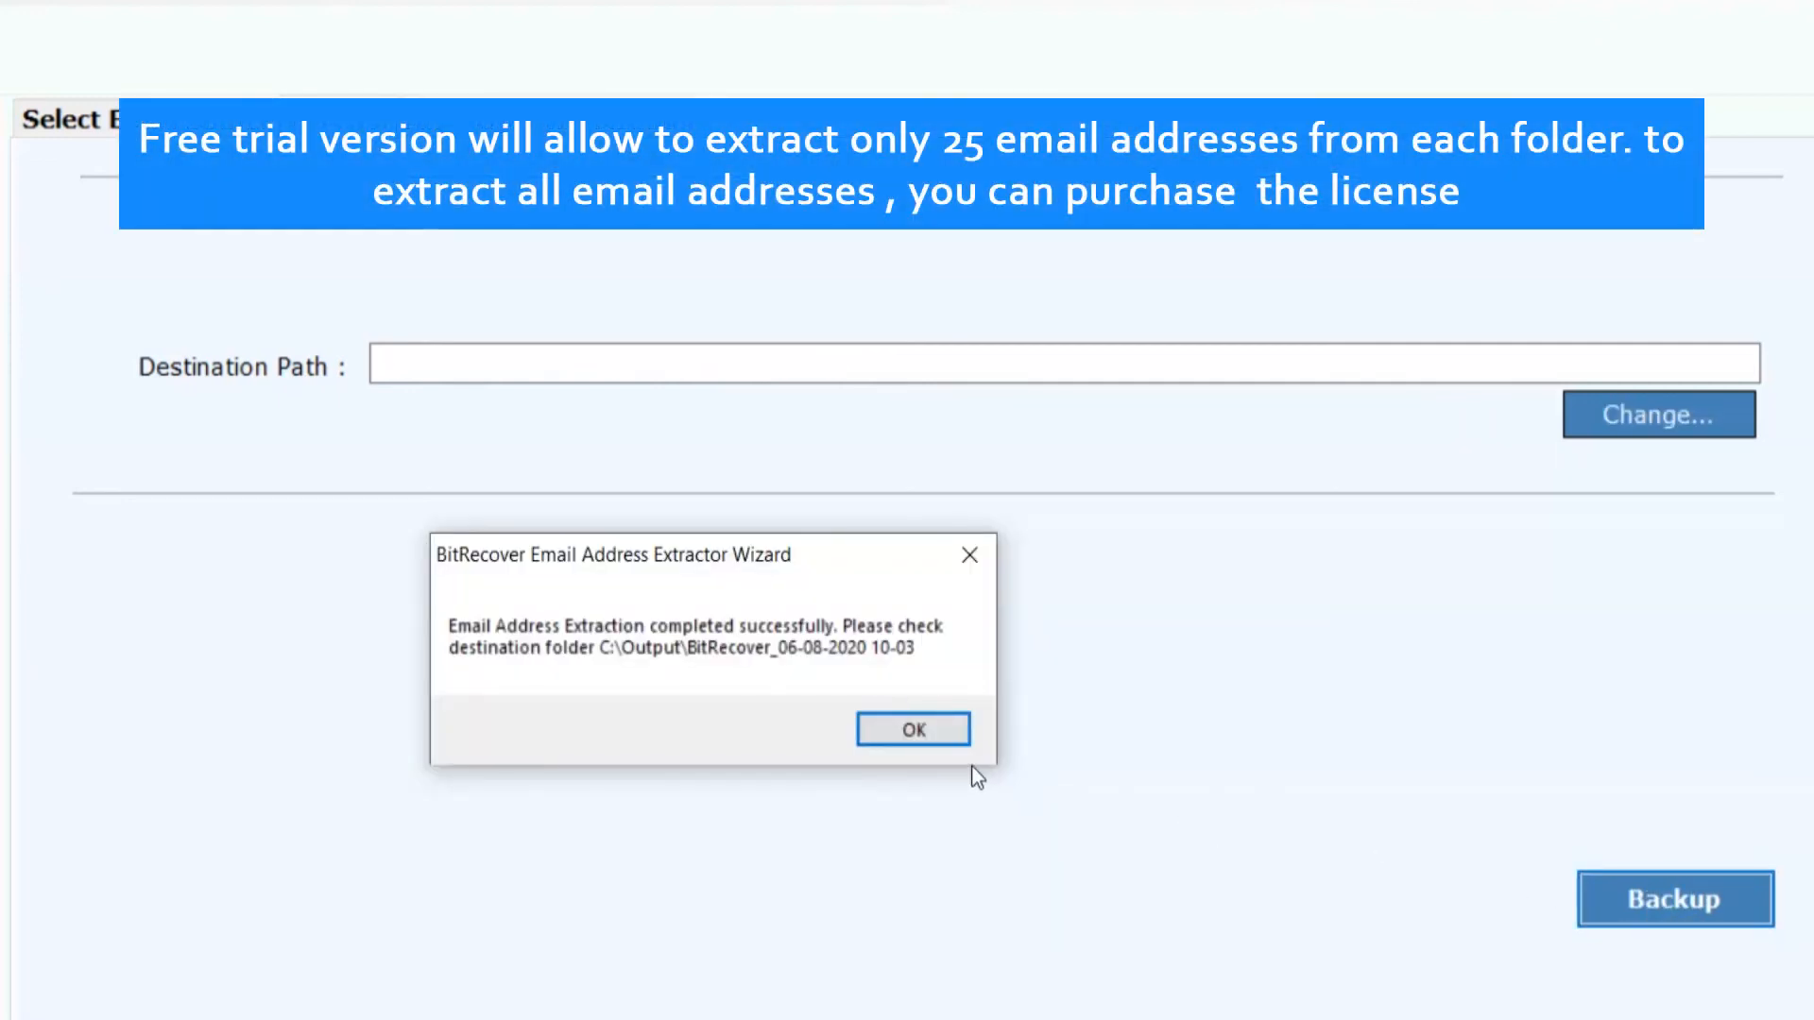
pyautogui.click(913, 728)
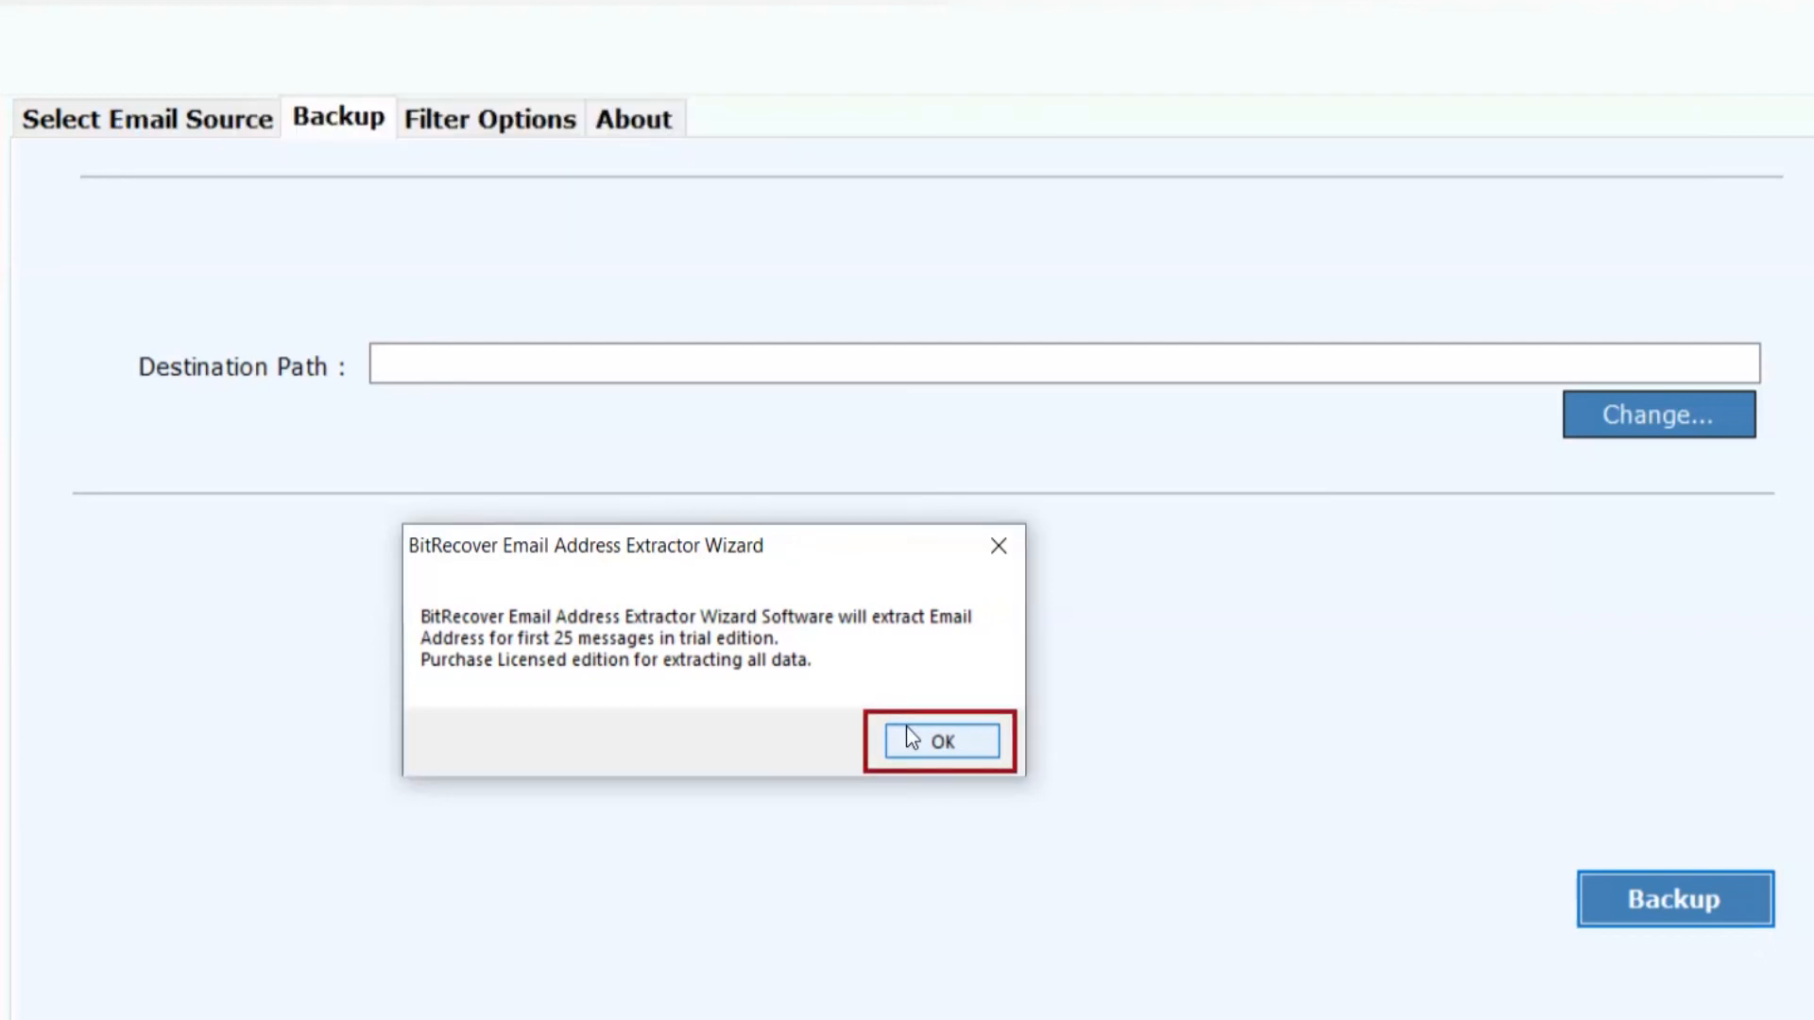
pyautogui.click(939, 741)
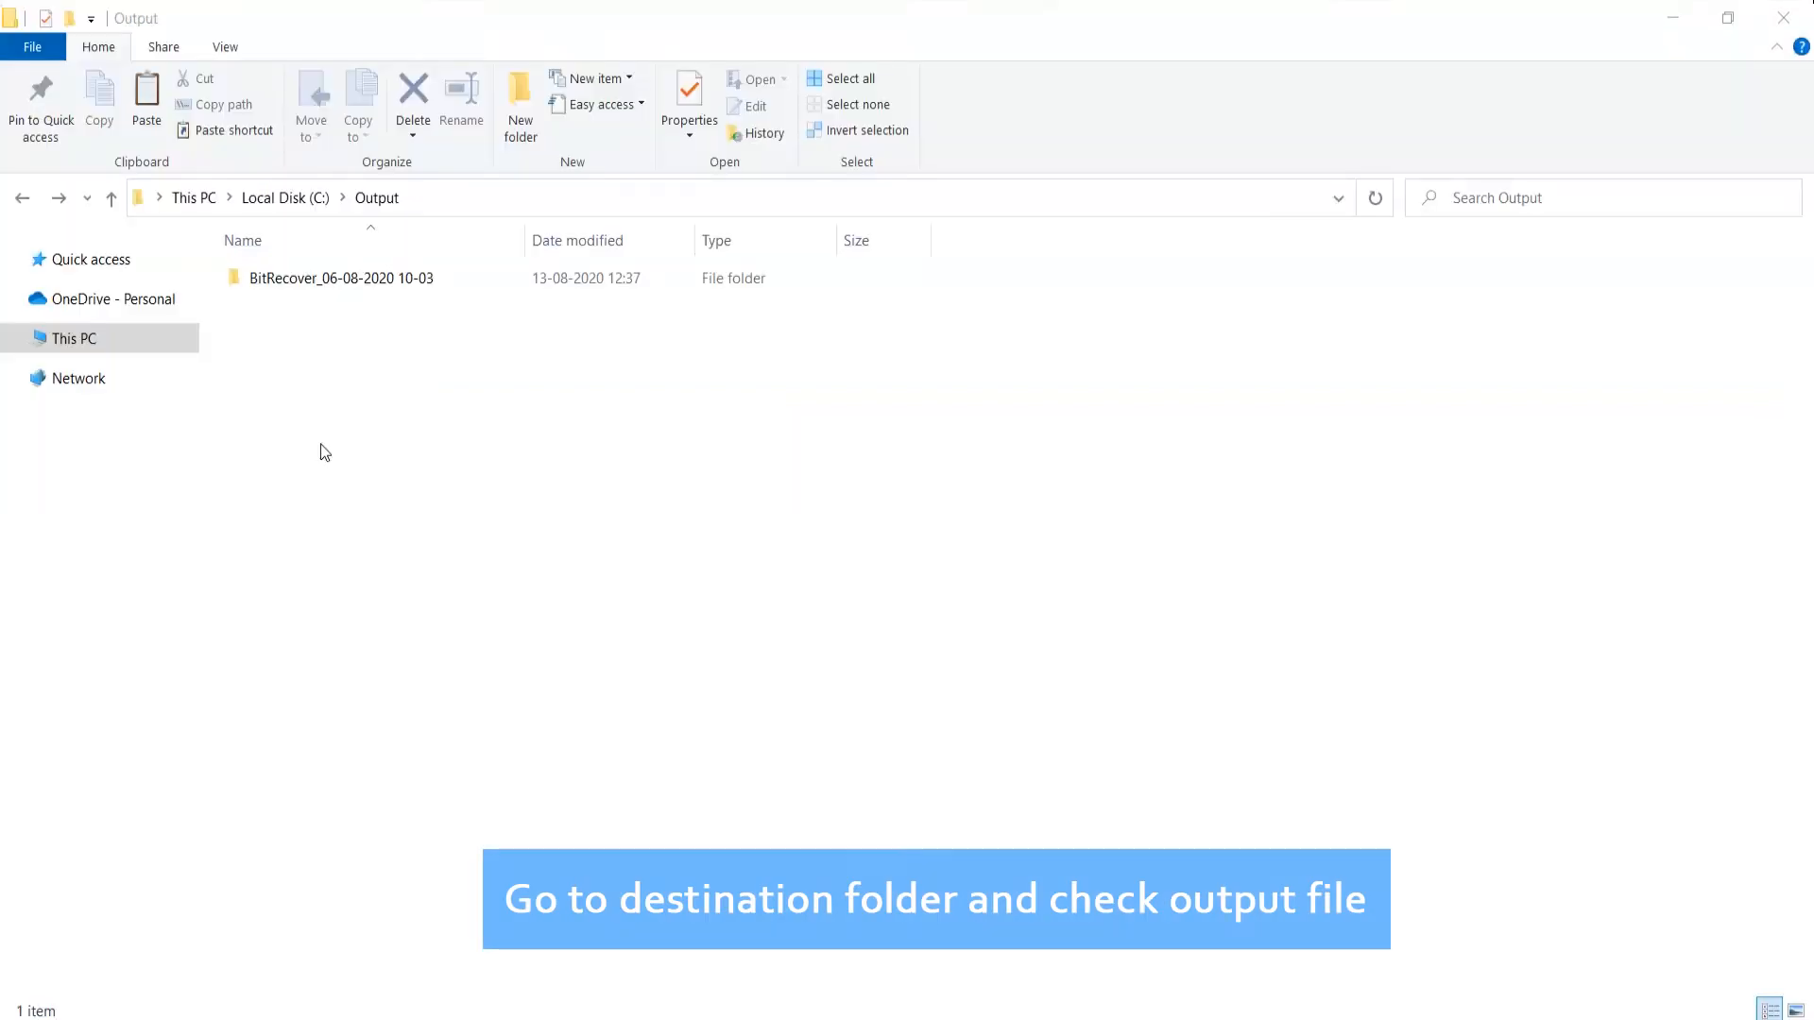
pyautogui.click(341, 277)
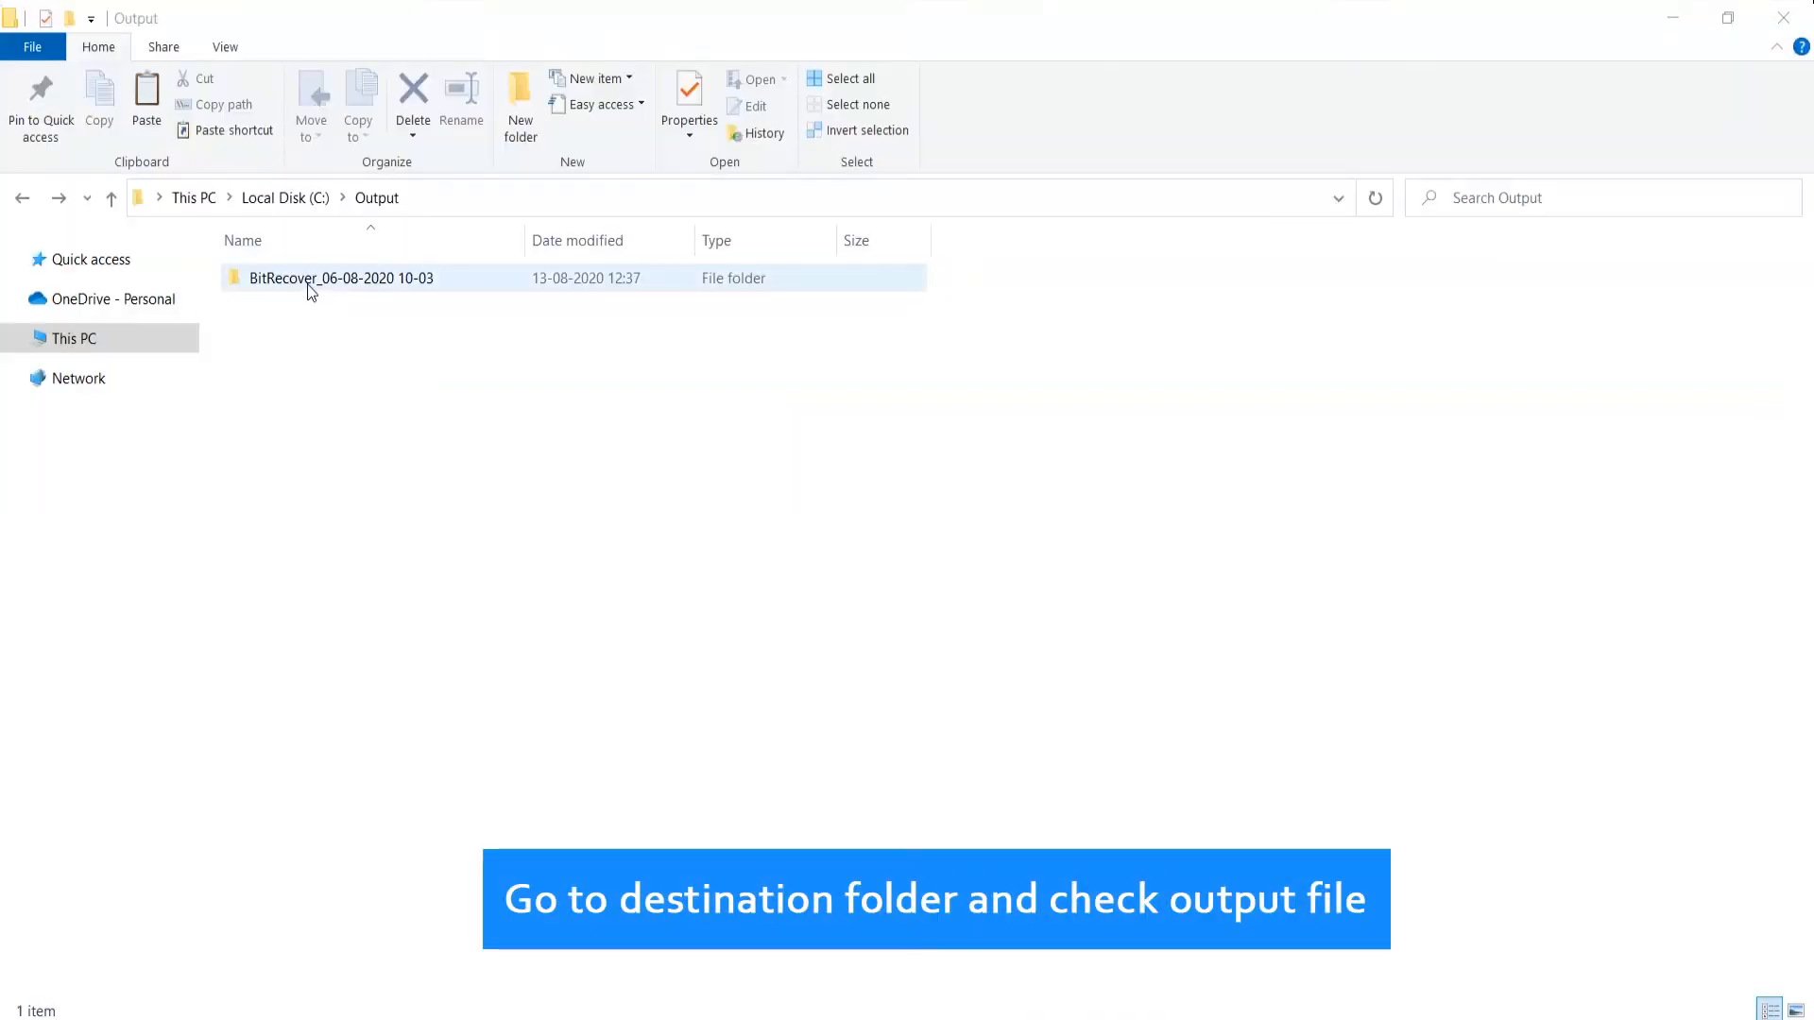